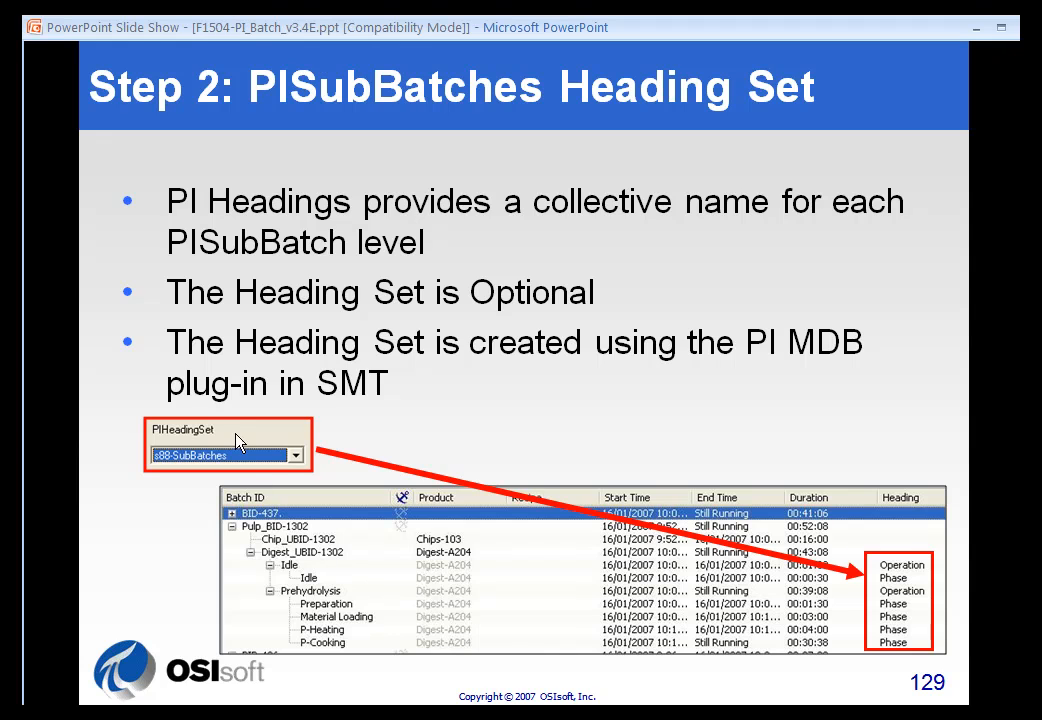
pyautogui.moveTo(258, 476)
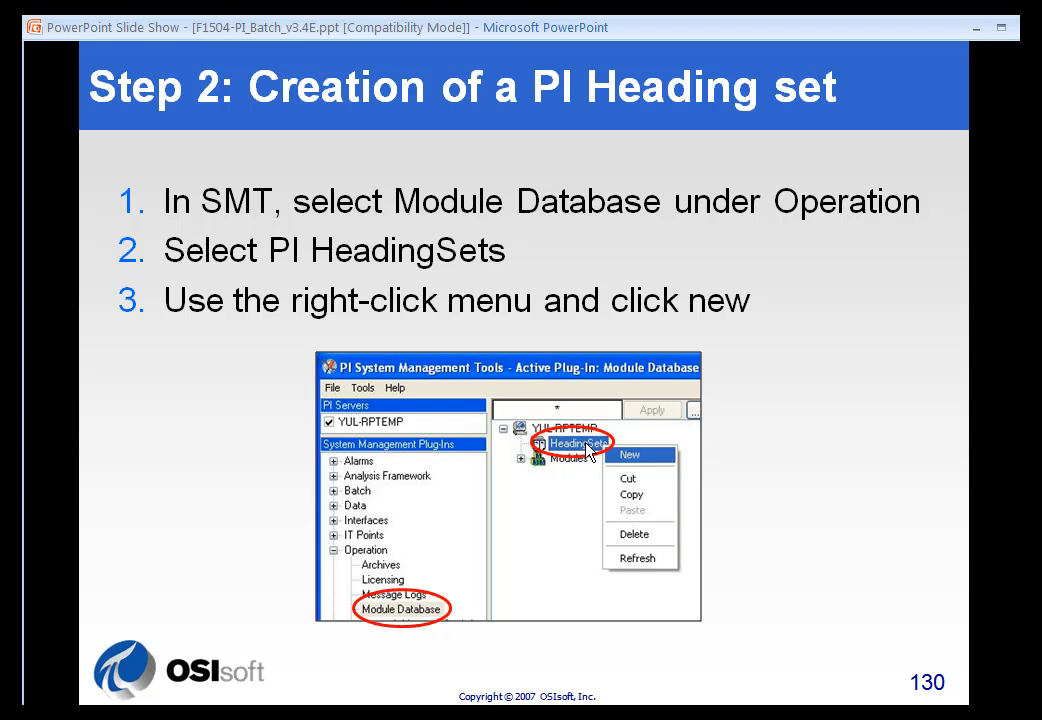
pyautogui.moveTo(620, 458)
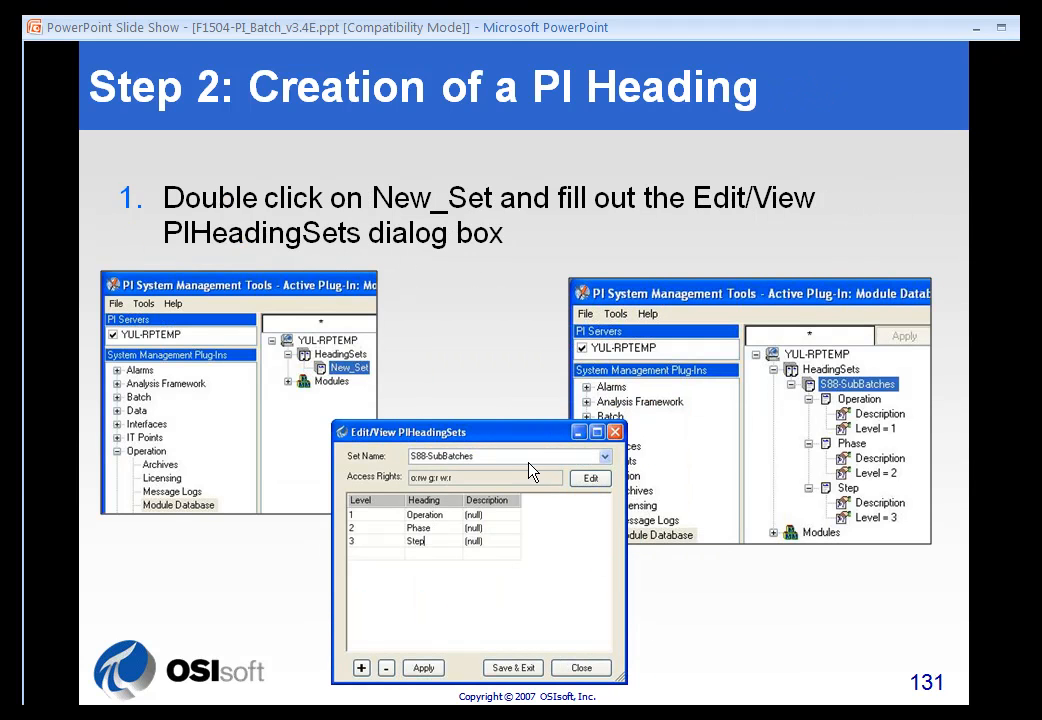
pyautogui.moveTo(428, 538)
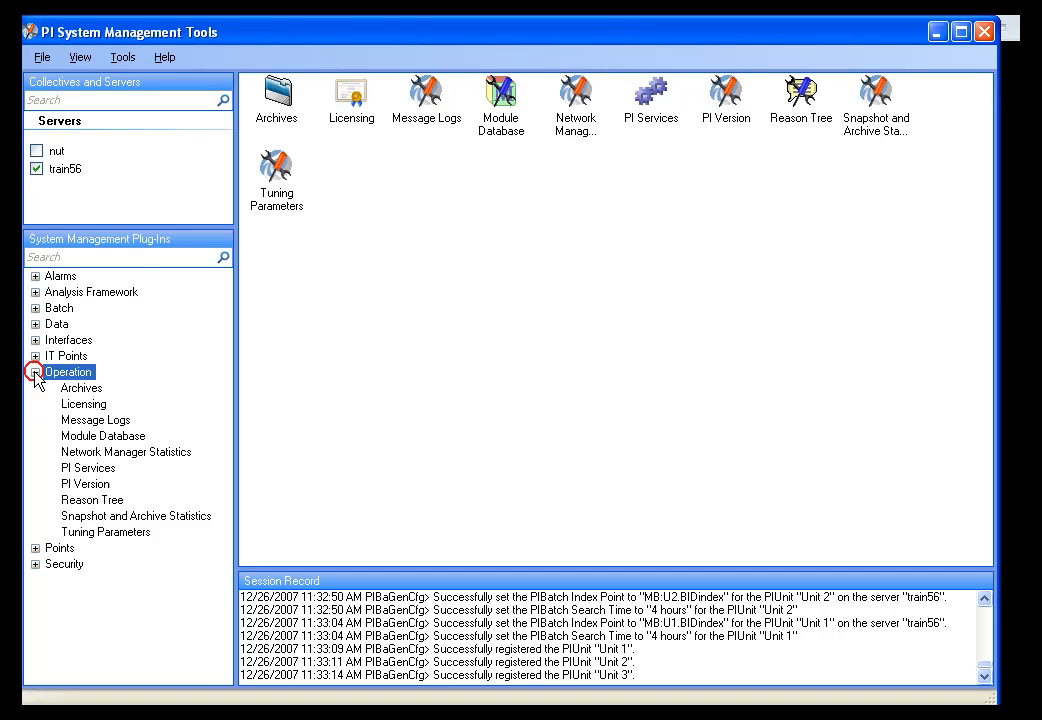
# Under train56 in the Module Database, create a new heading set (New_Set) under HeadingSets.
pyautogui.click(104, 436)
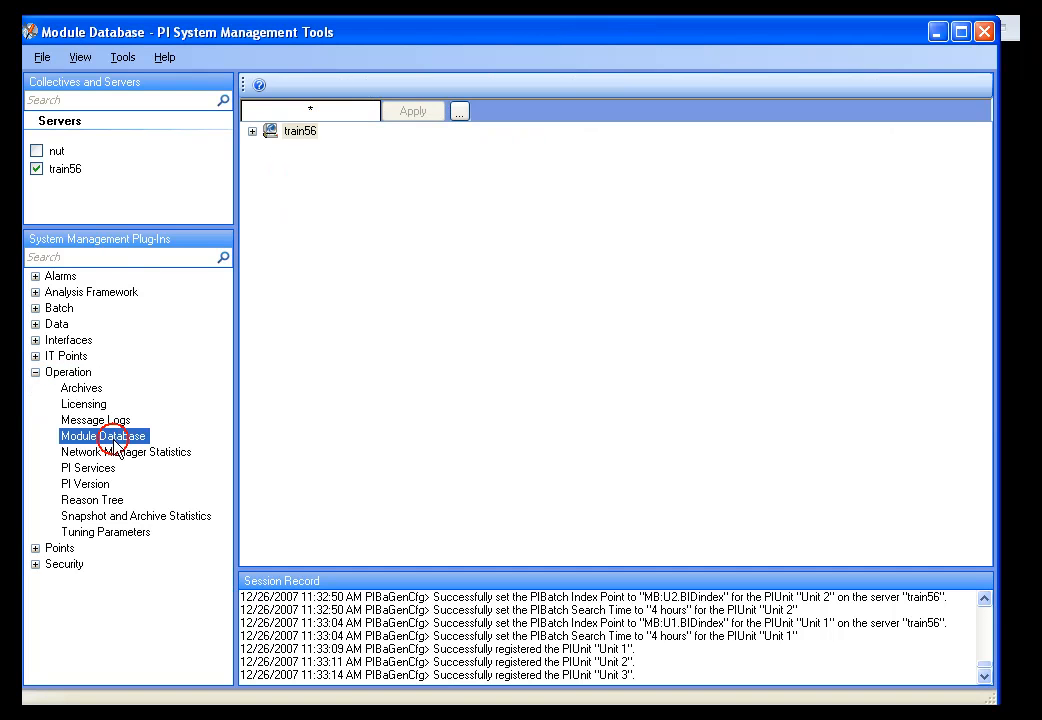
pyautogui.click(252, 132)
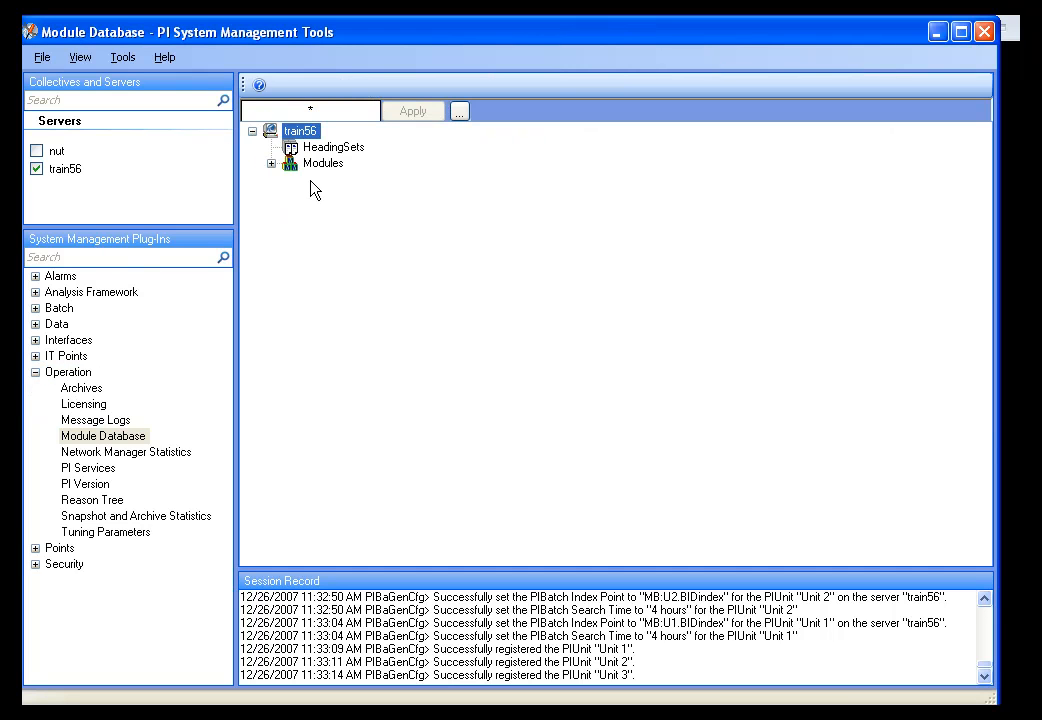
pyautogui.click(324, 164)
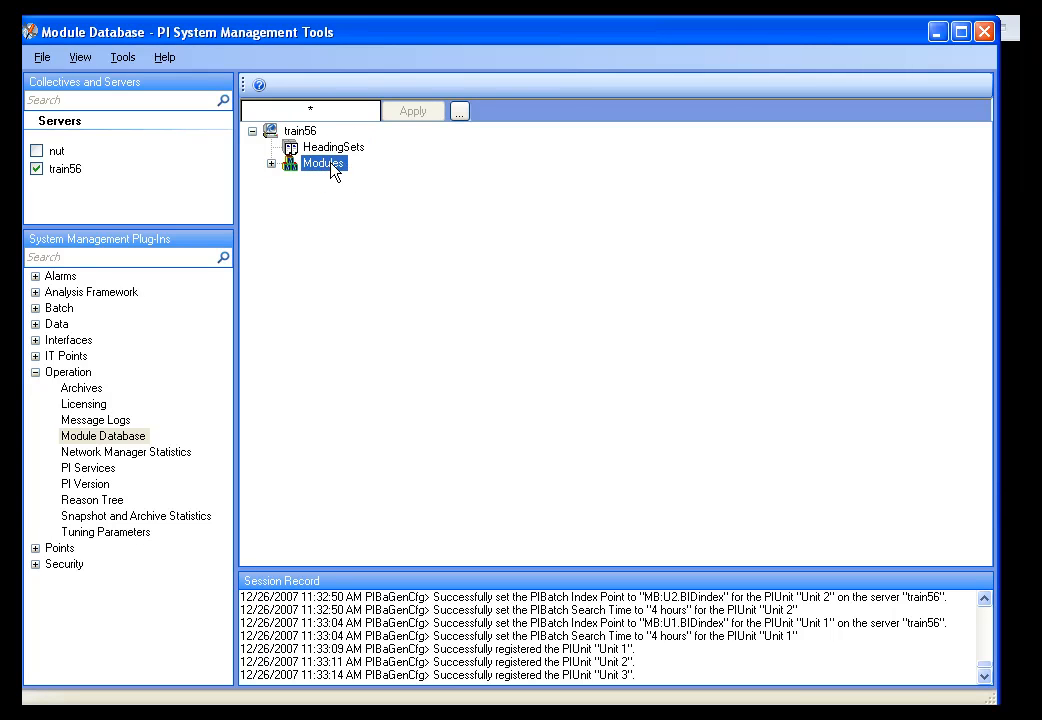
pyautogui.click(332, 148)
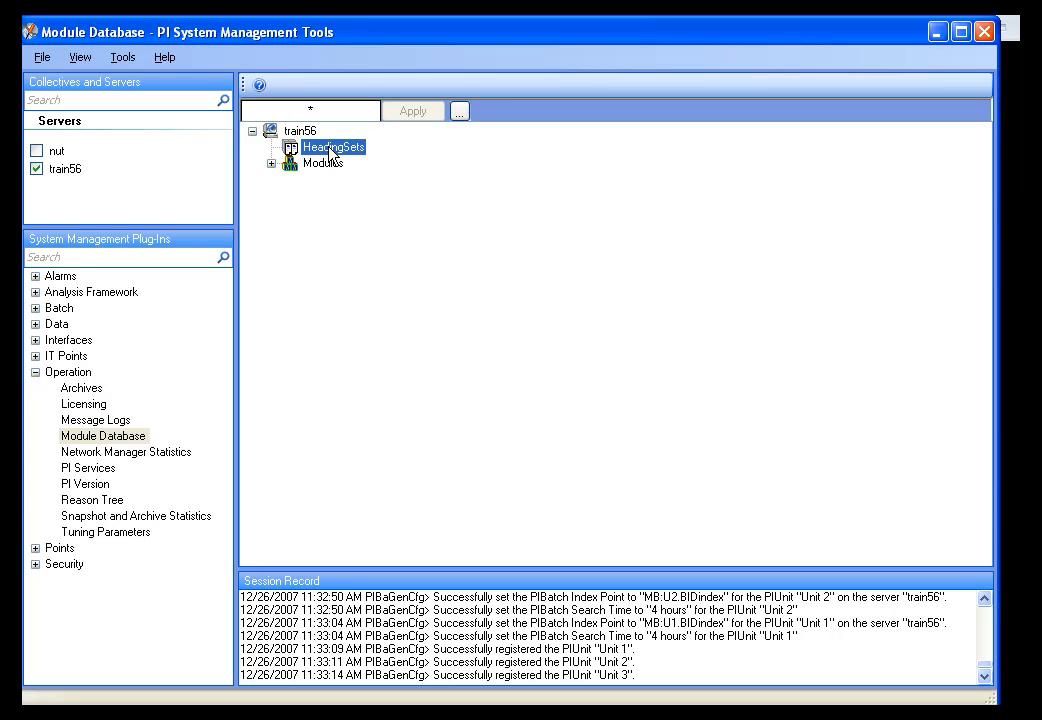
pyautogui.rightClick(332, 148)
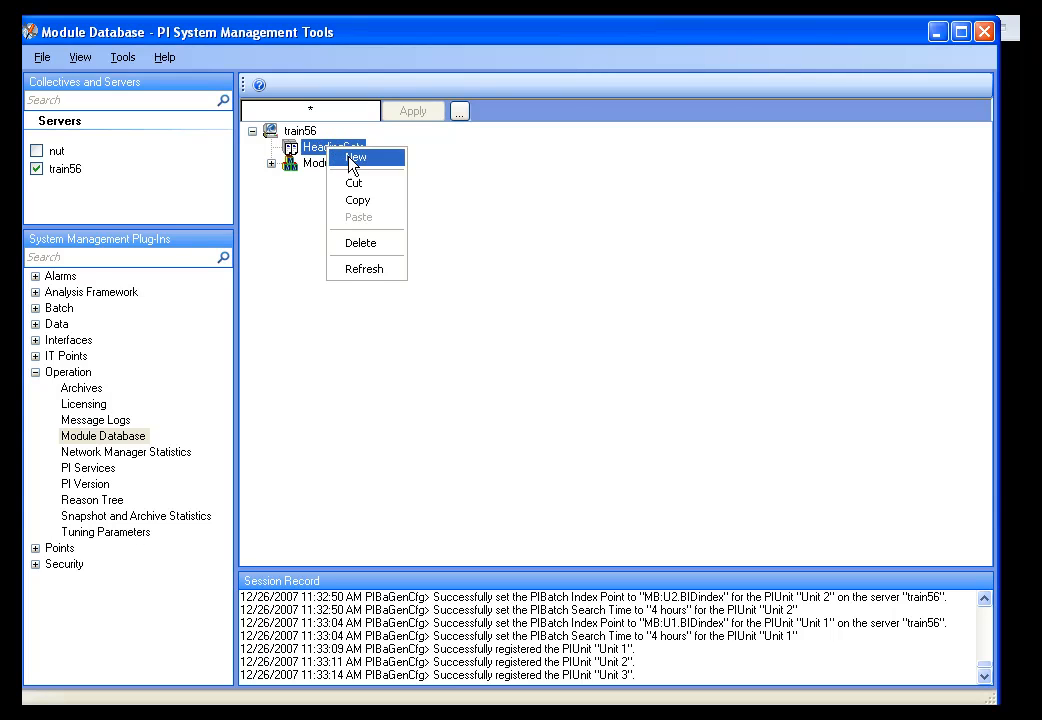
pyautogui.click(356, 156)
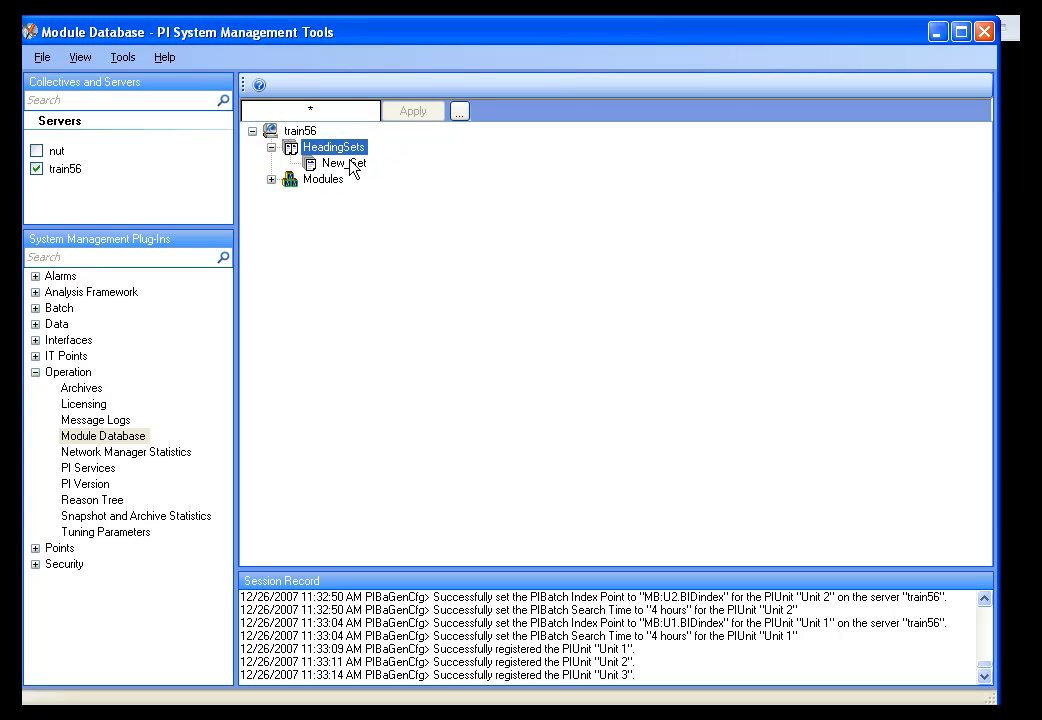
pyautogui.click(344, 164)
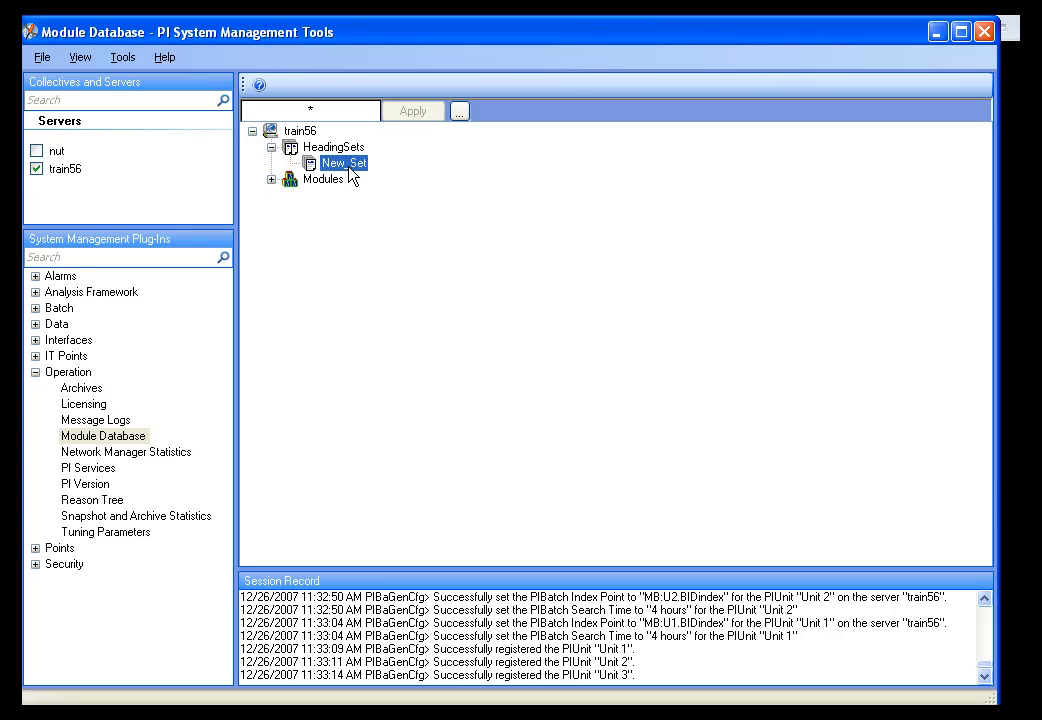
# Rename New_Set to Levels and add heading rows Top, Middle and Bottom in its editor.
pyautogui.doubleClick(344, 164)
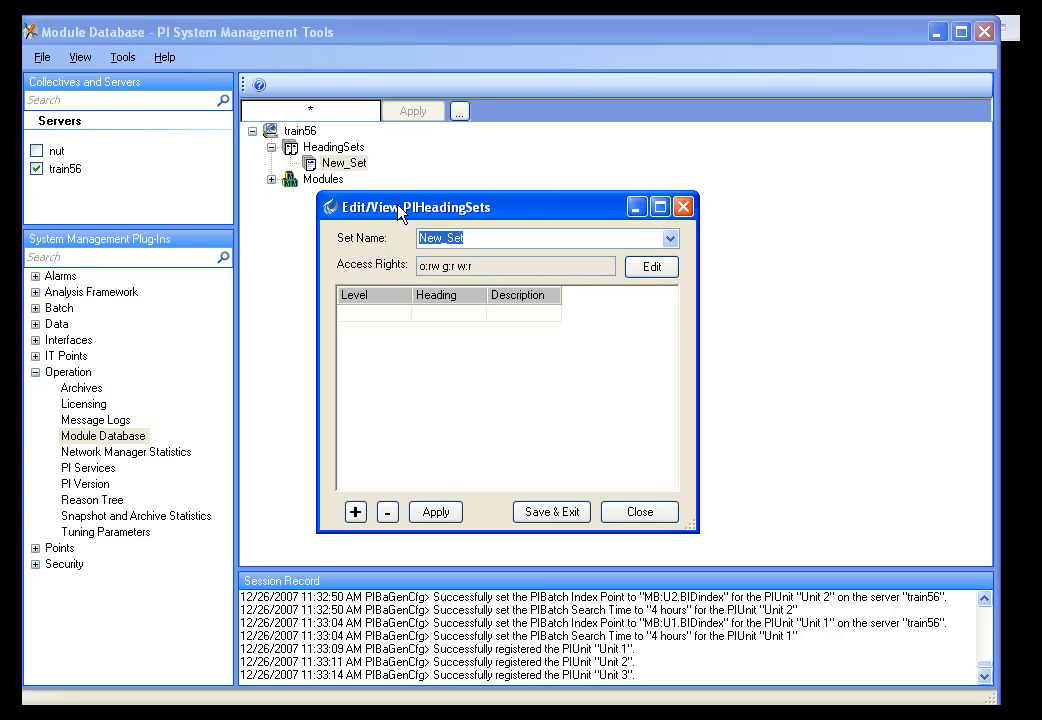
pyautogui.moveTo(412, 206); pyautogui.dragTo(418, 186)
pyautogui.write('Levels')
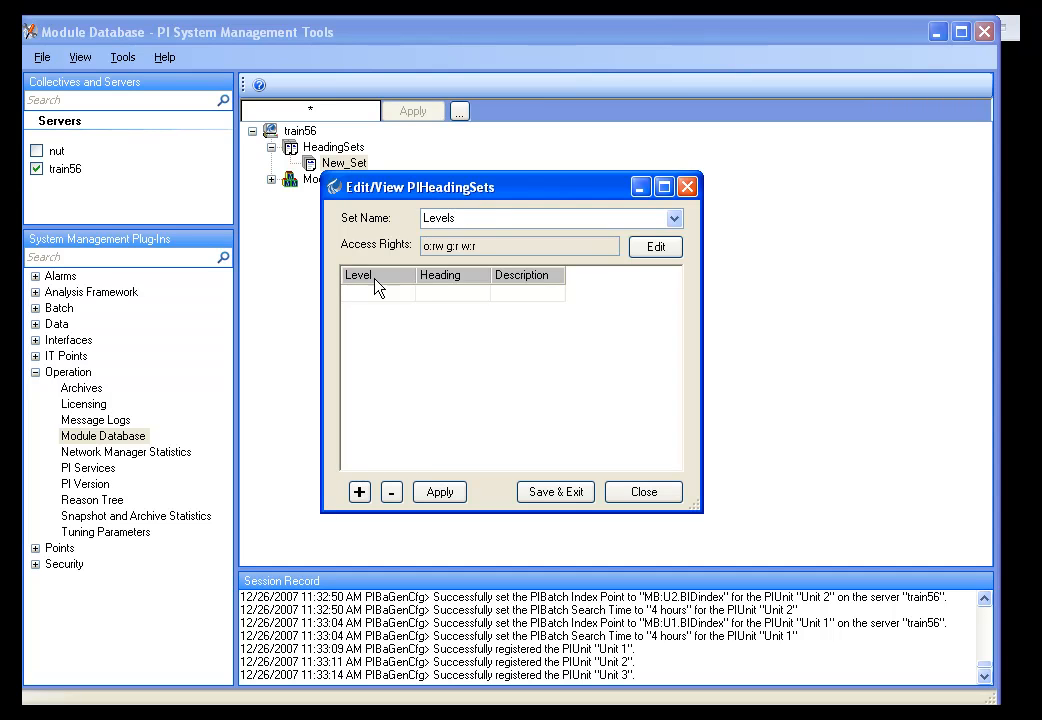
pyautogui.click(360, 492)
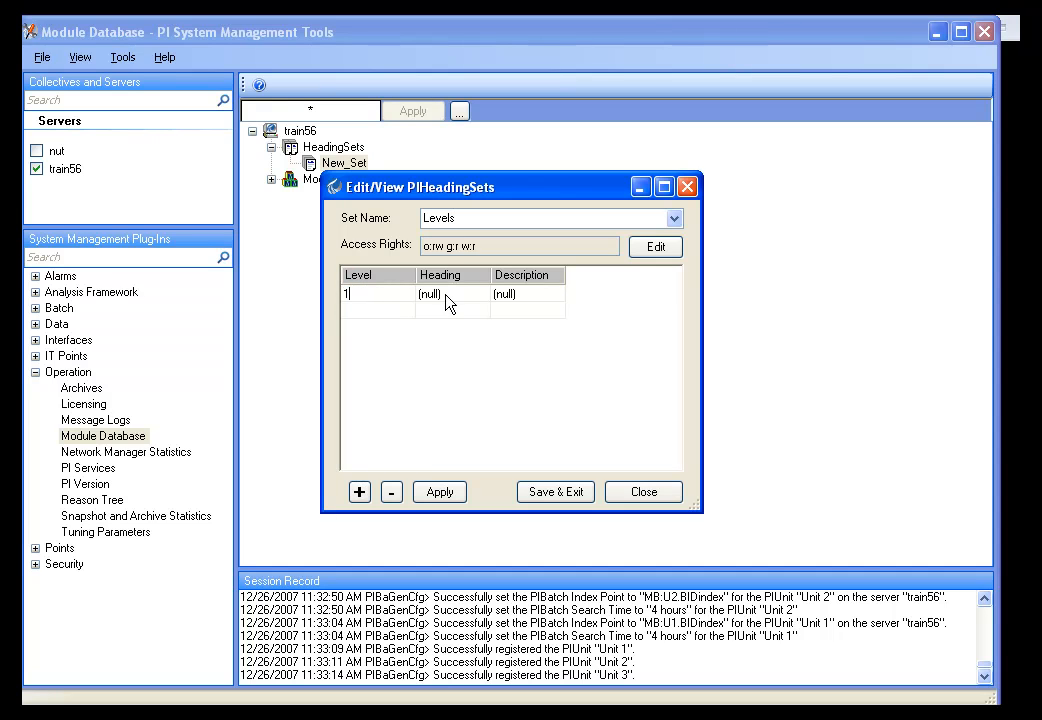
pyautogui.doubleClick(428, 292)
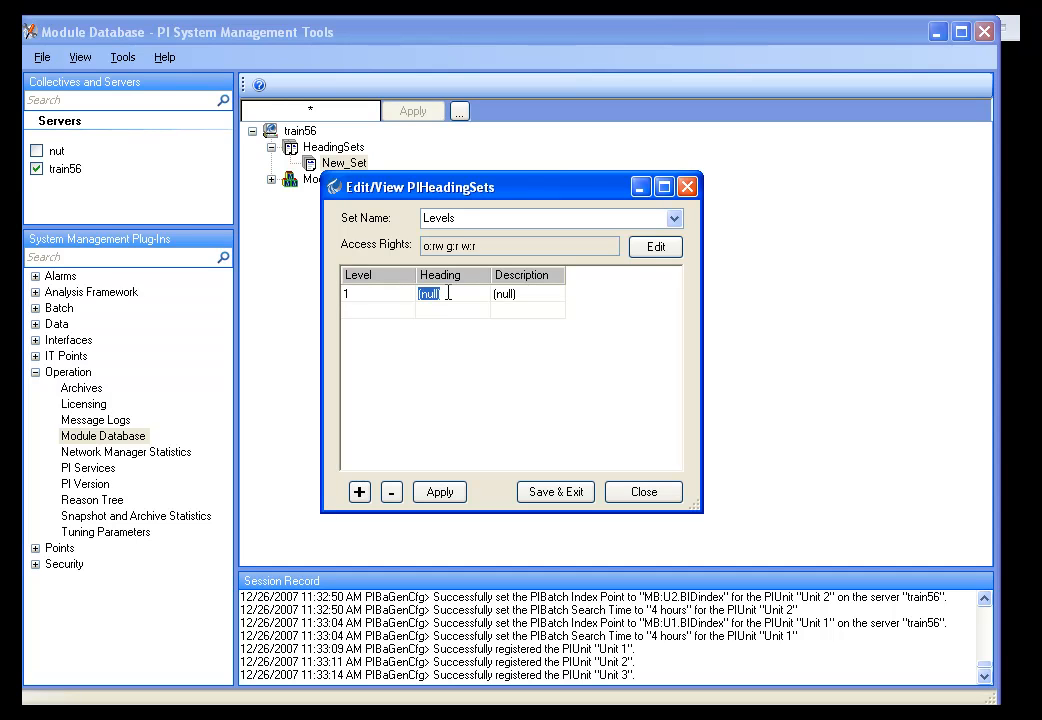
pyautogui.click(360, 492)
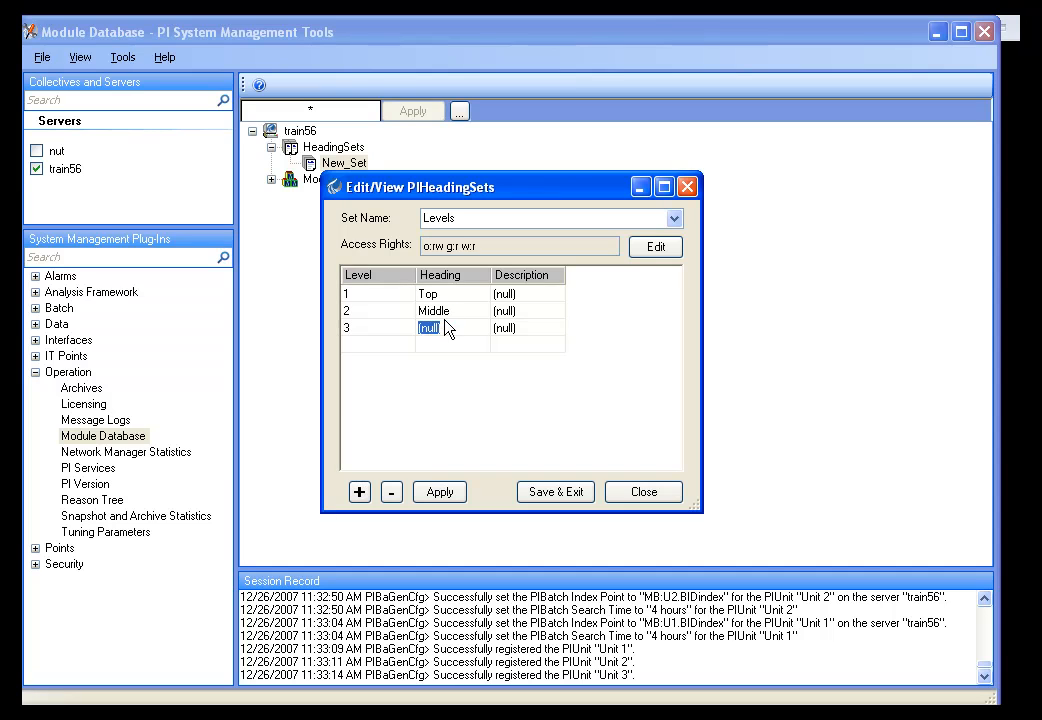
pyautogui.write('Bopt')
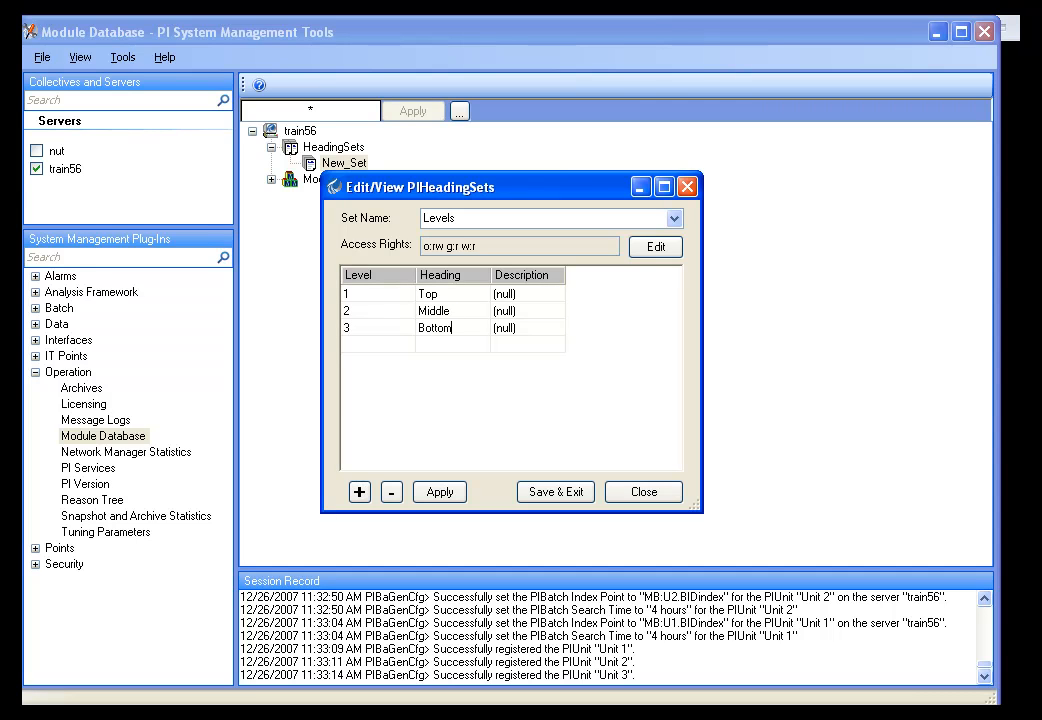
pyautogui.moveTo(520, 264)
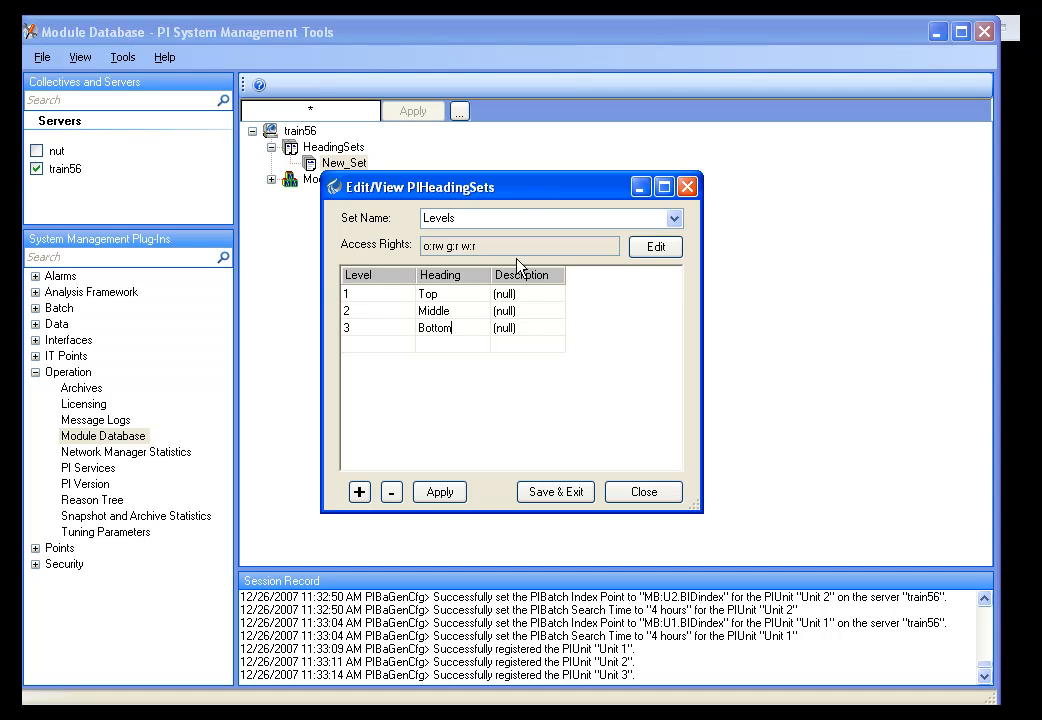
pyautogui.moveTo(568, 488)
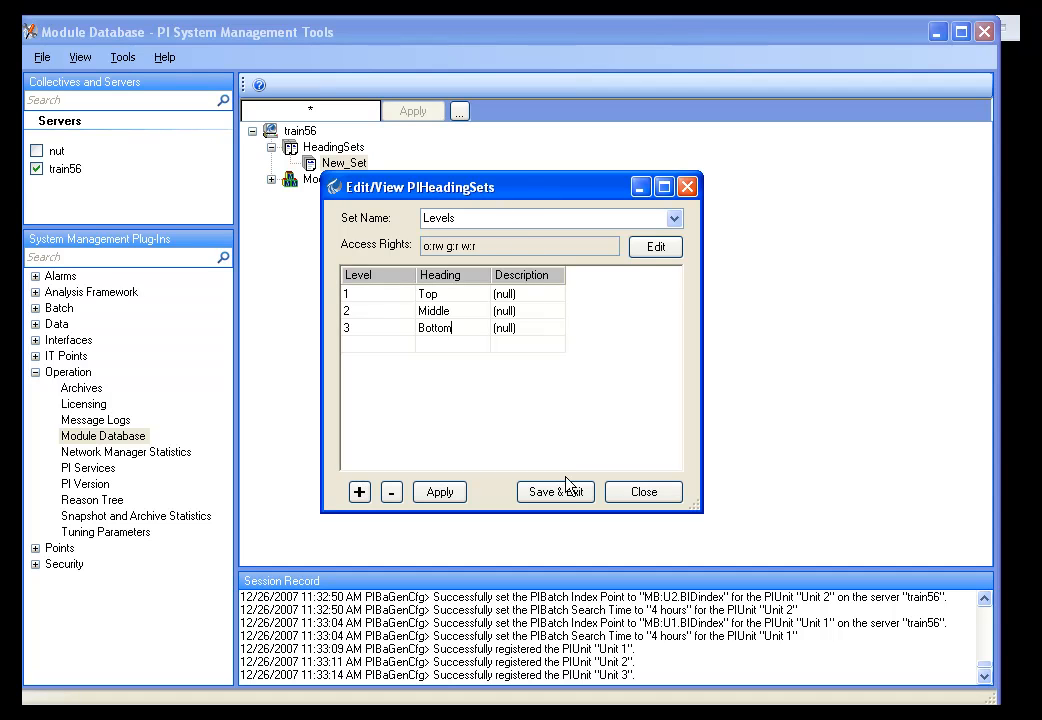
# Save the Levels heading set and look through its Bottom, Top and Middle headings.
pyautogui.click(556, 492)
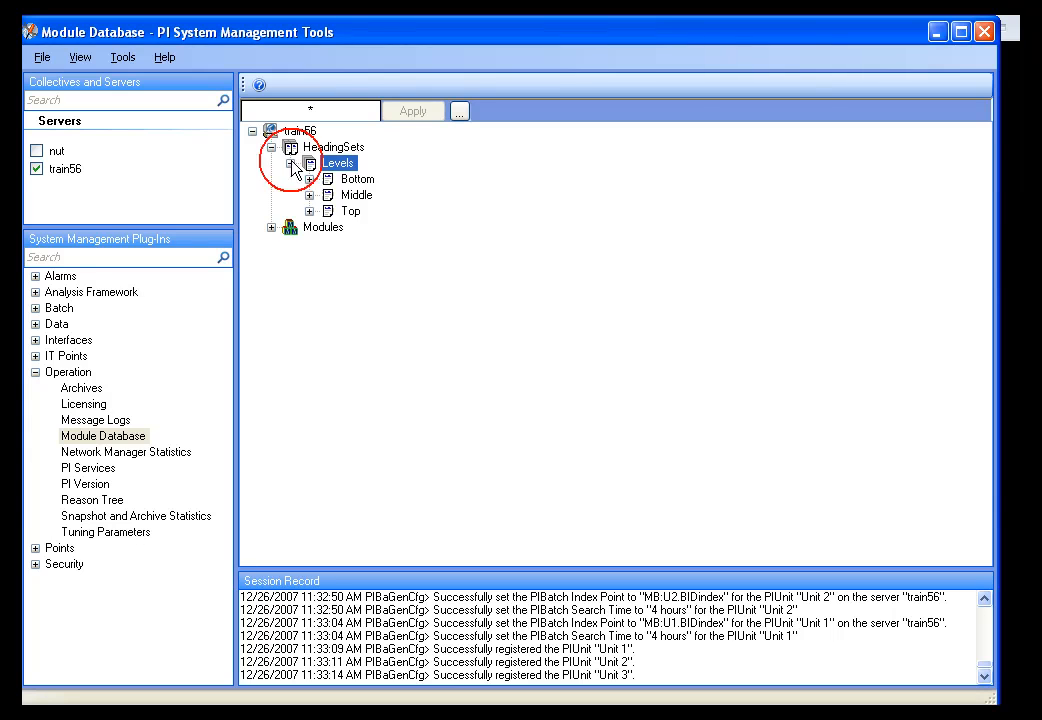
pyautogui.click(356, 178)
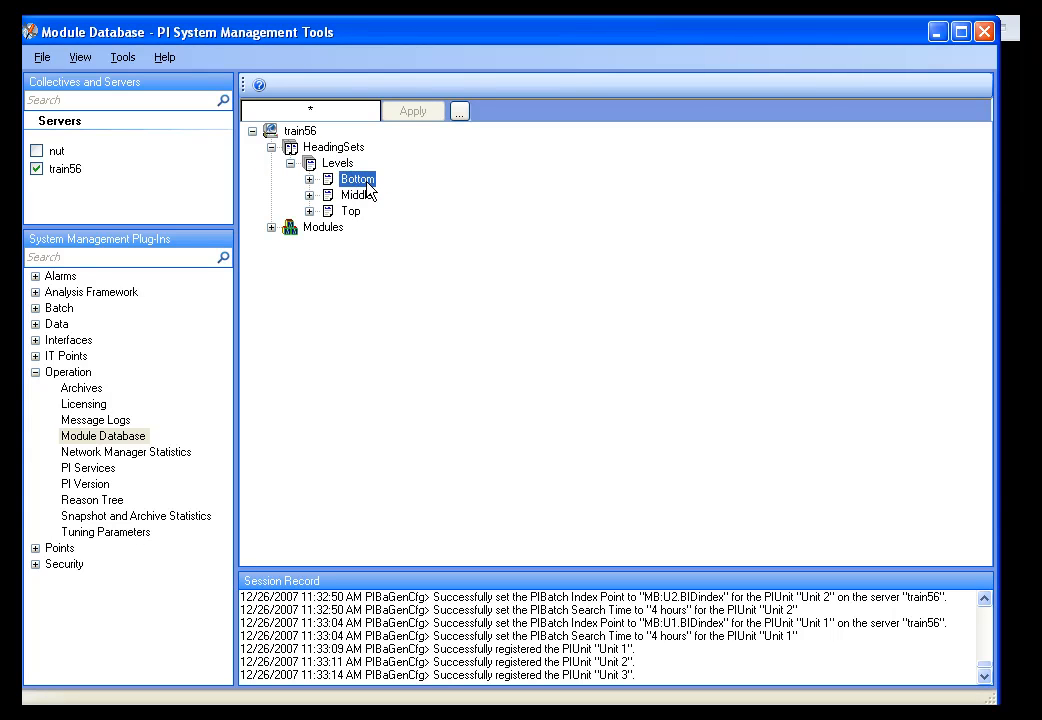
pyautogui.click(352, 212)
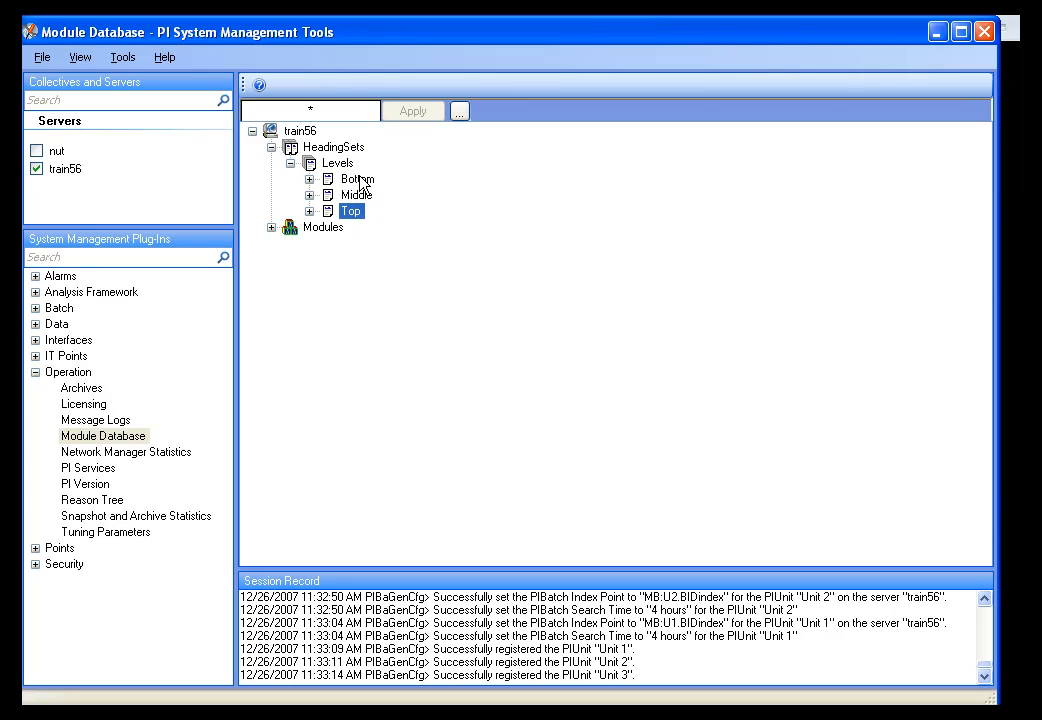
pyautogui.click(356, 180)
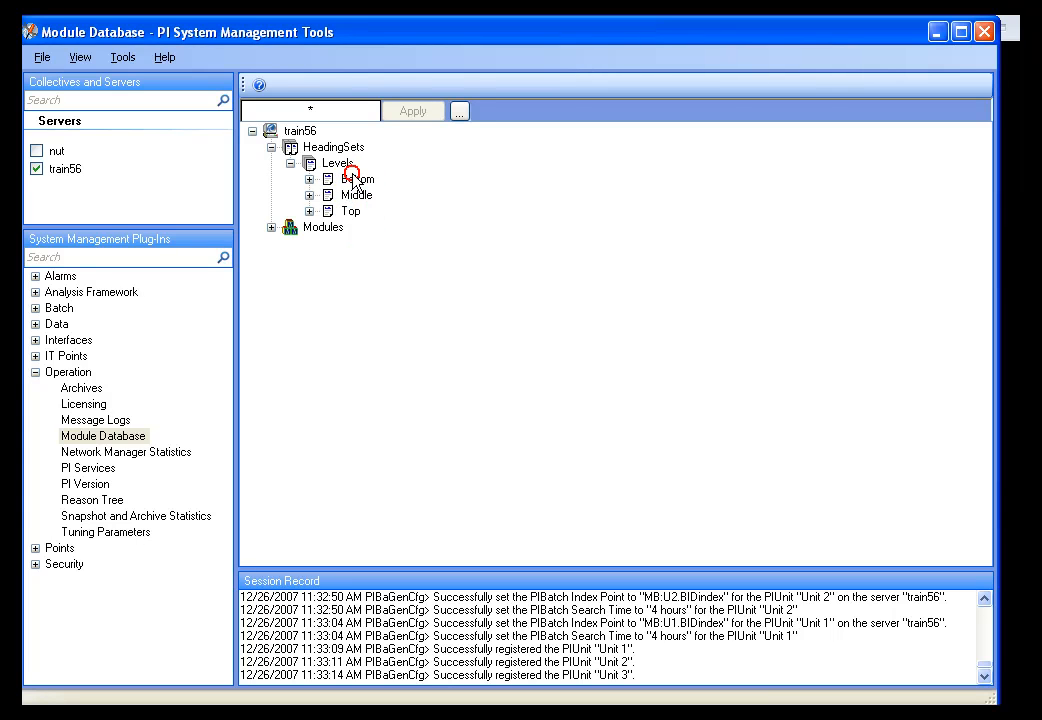
pyautogui.click(356, 194)
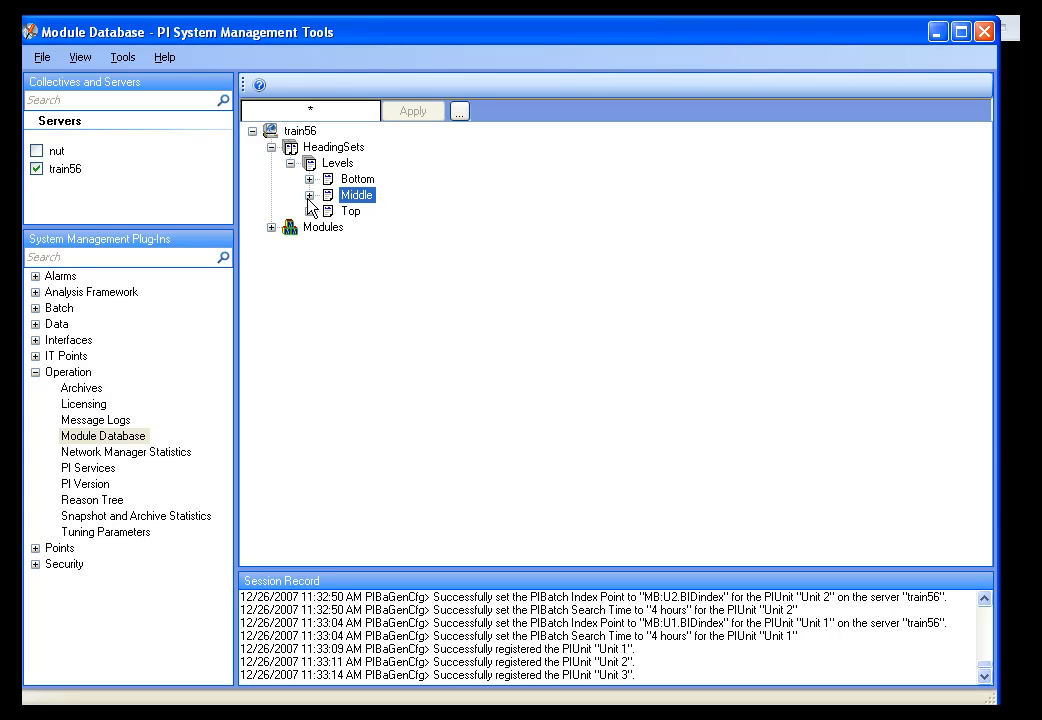
# Confirm Middle sits at level 2, then move to the Operation tools overview.
pyautogui.click(310, 180)
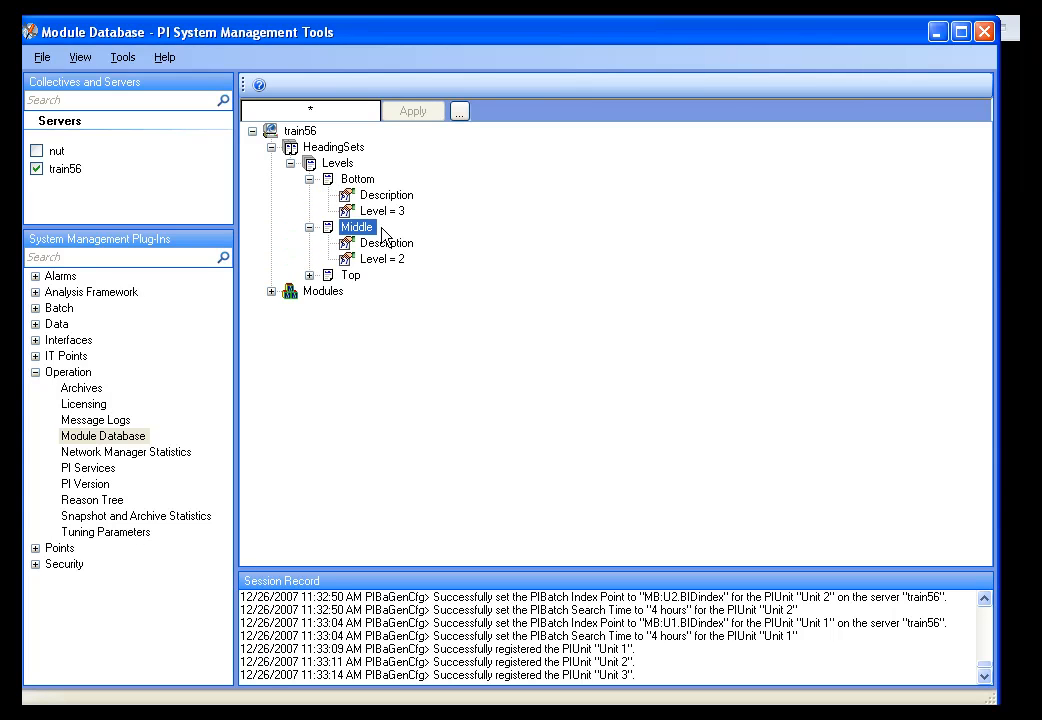
pyautogui.click(382, 258)
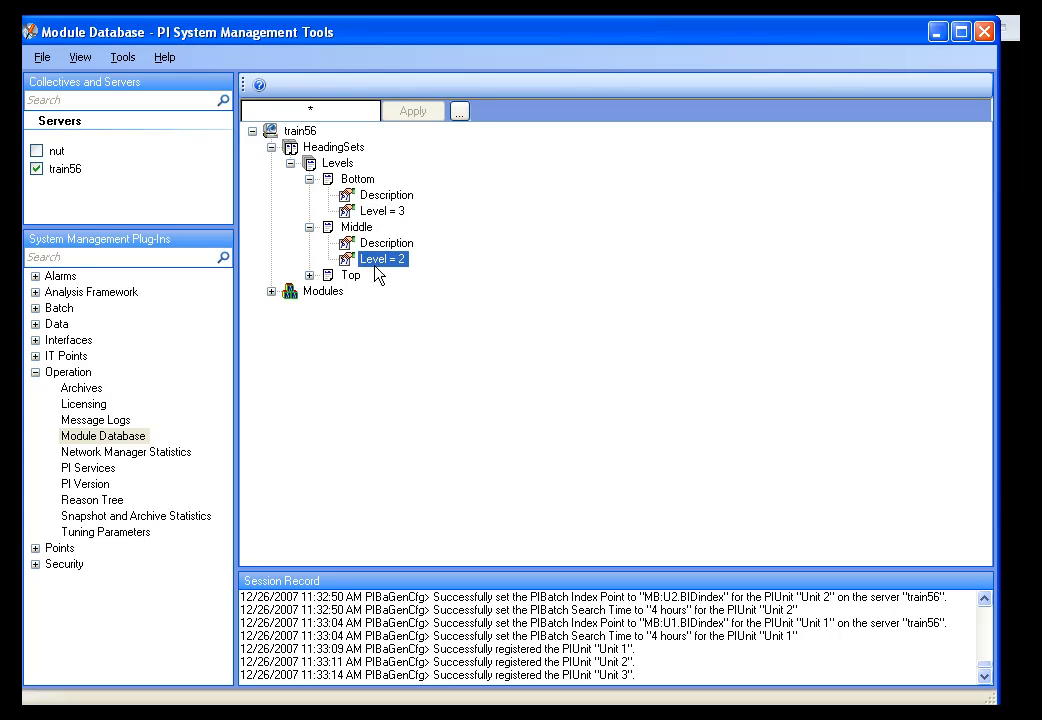
pyautogui.click(312, 276)
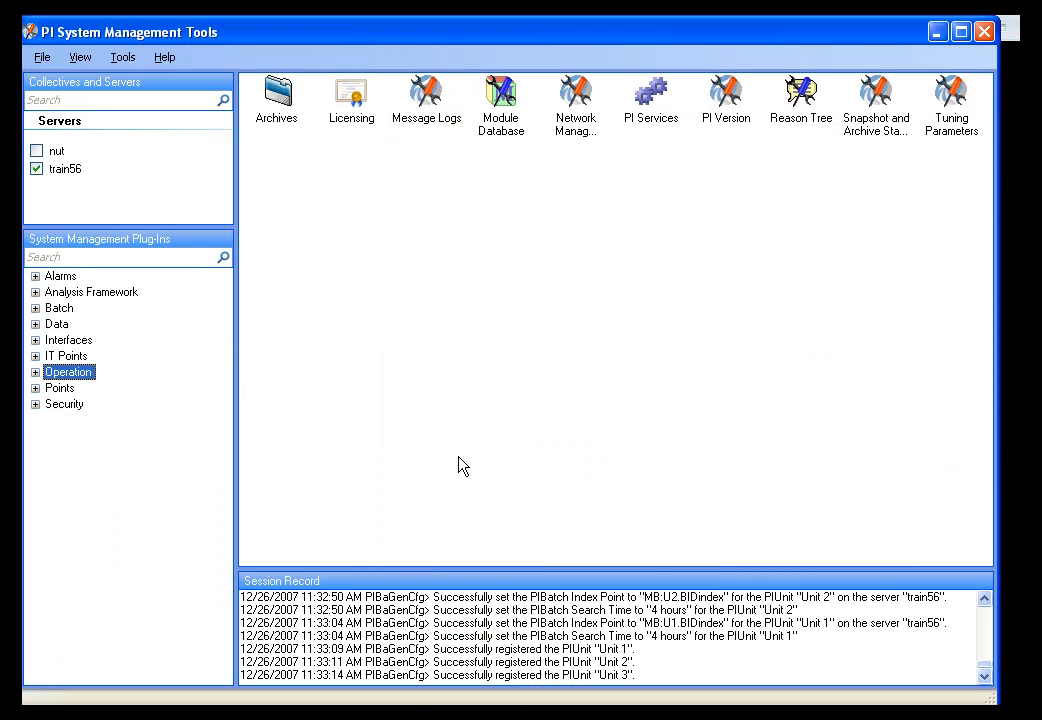
# Open Batch Generator for Sample batch Module, glance at PIUnitBatches, return to PISubBatches.
pyautogui.click(36, 308)
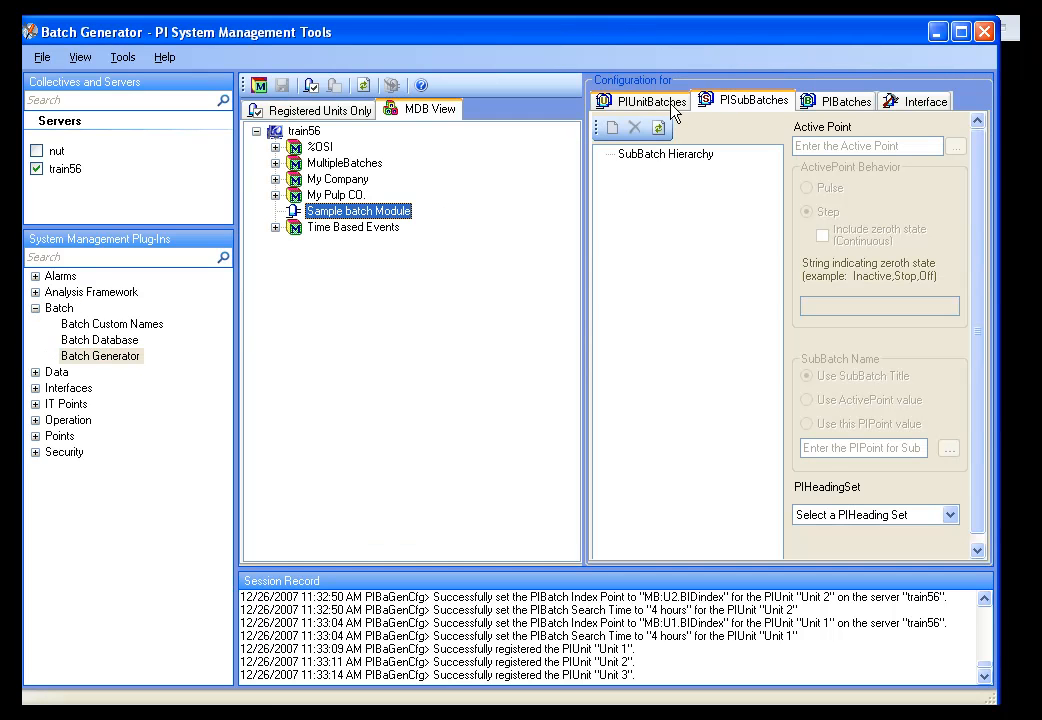
pyautogui.click(648, 100)
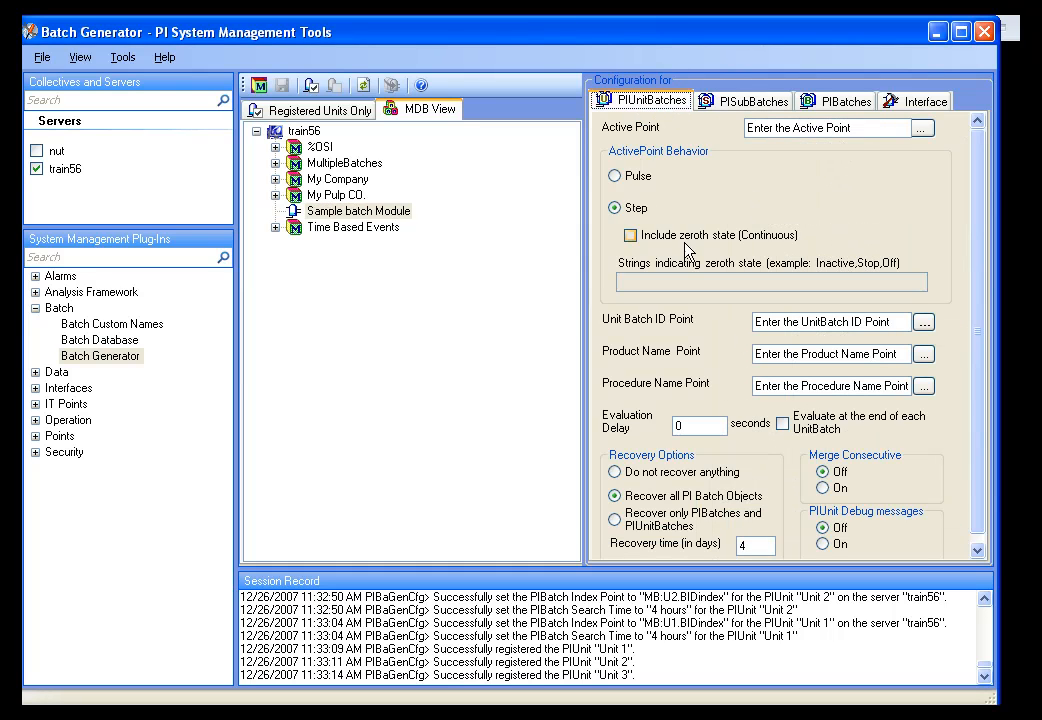
pyautogui.click(744, 100)
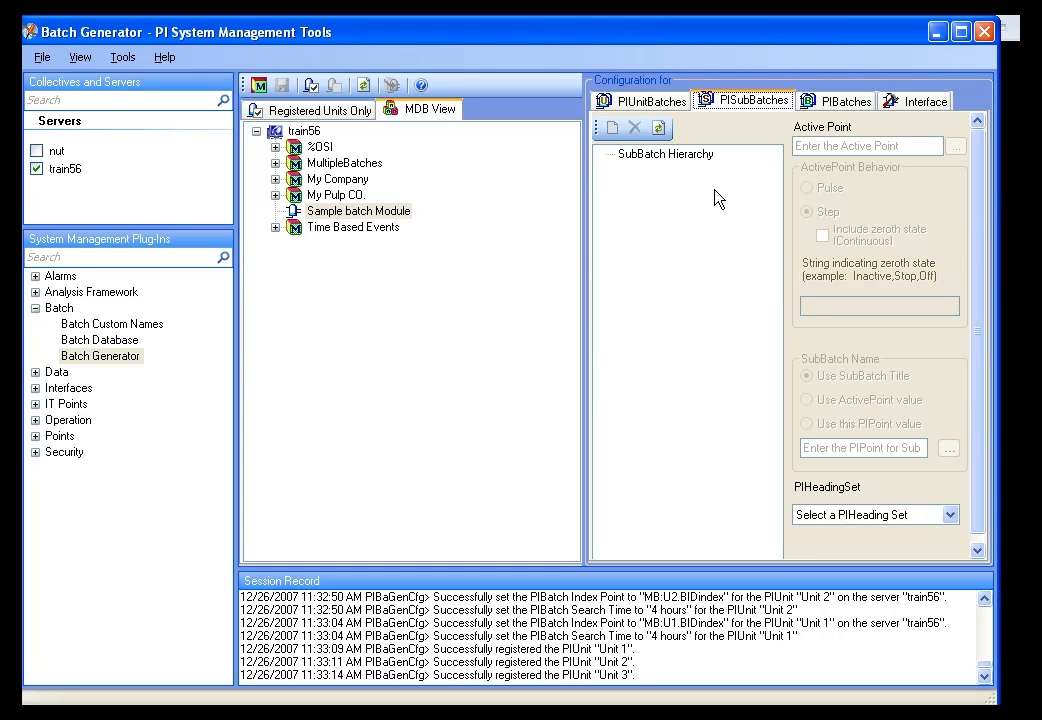
# Add sub-batches Step 2 and Step 1 to the hierarchy, with sub-steps Step 1a and Step 2a under Step 1.
pyautogui.click(664, 152)
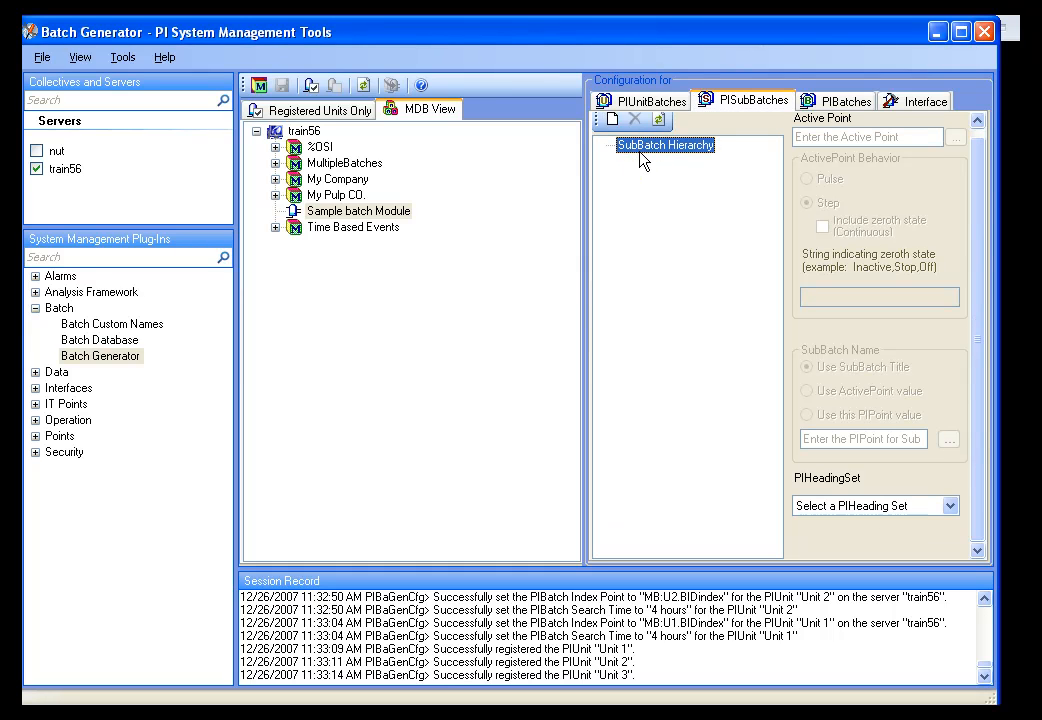
pyautogui.moveTo(676, 196)
pyautogui.write('Step 2')
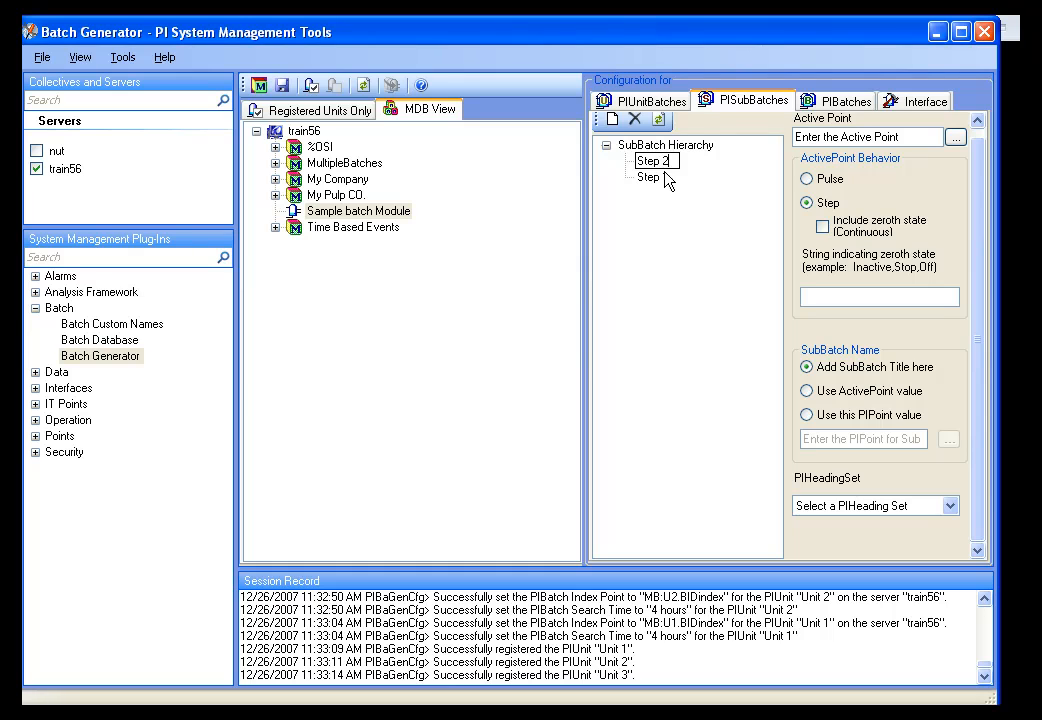
pyautogui.click(652, 160)
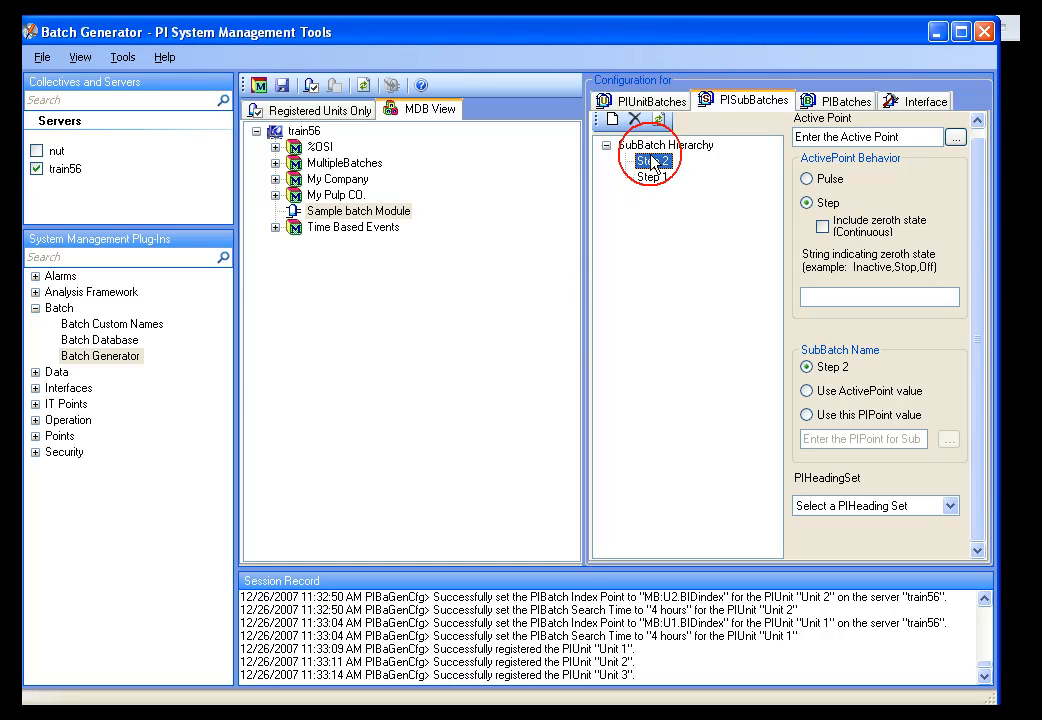
pyautogui.click(652, 176)
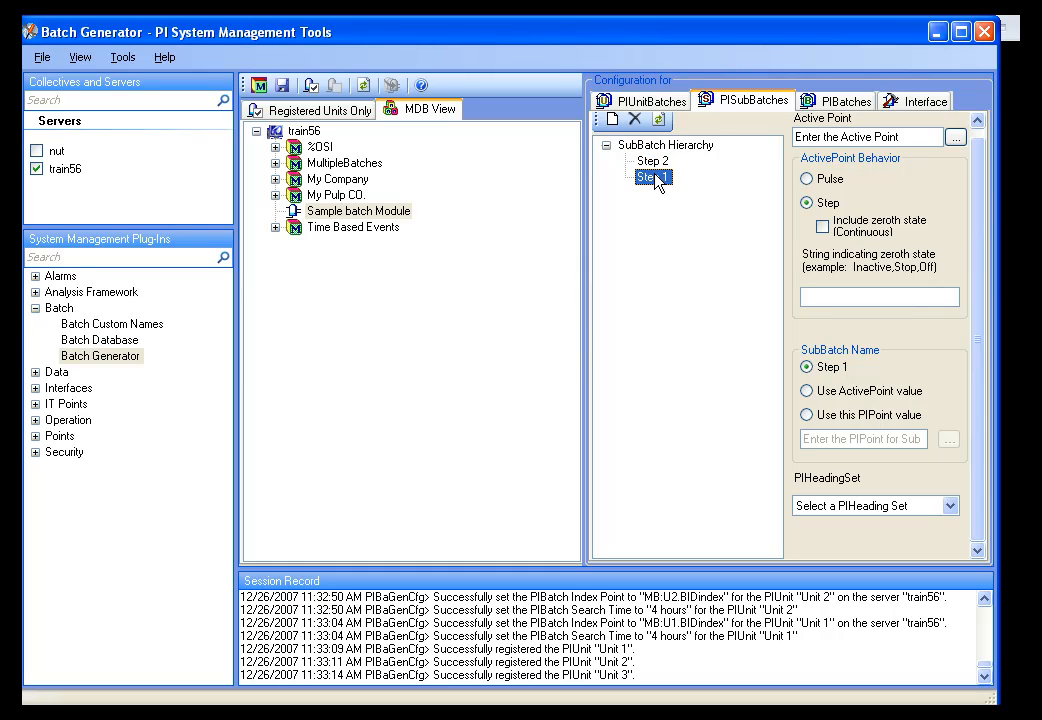
pyautogui.moveTo(652, 186)
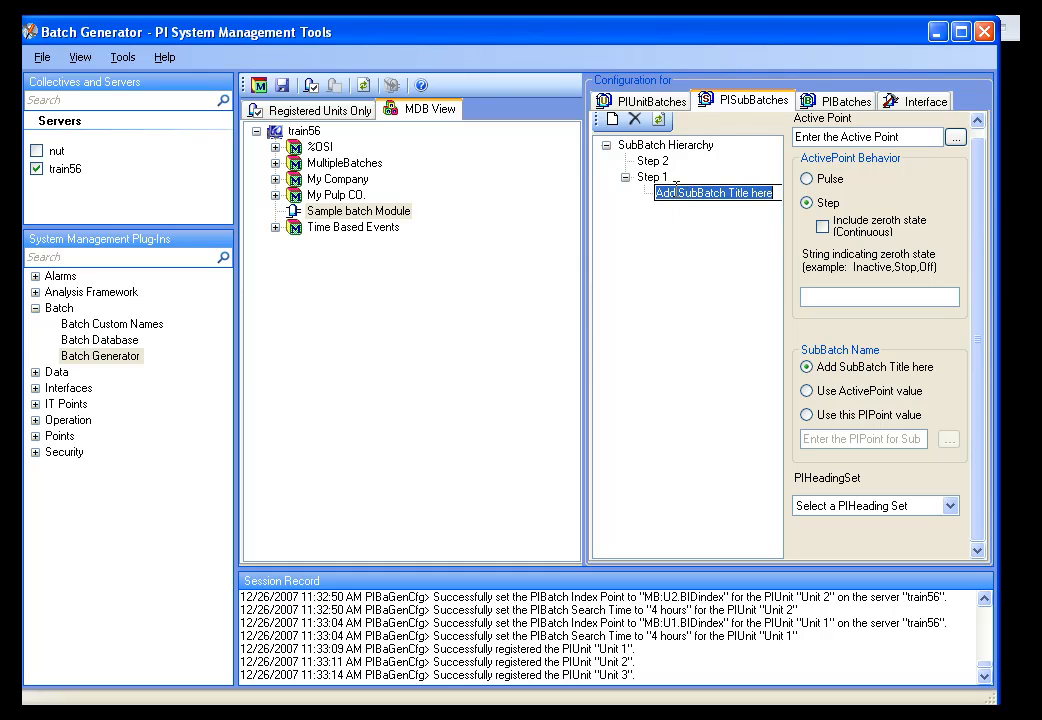
pyautogui.write('S')
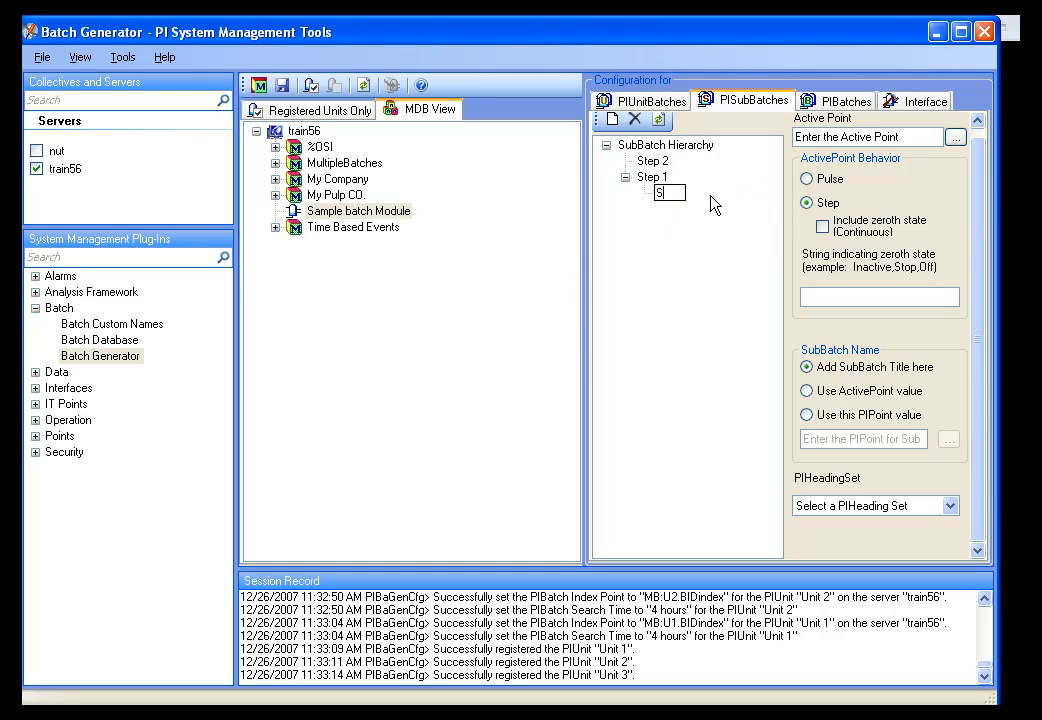
pyautogui.write('tep 1a')
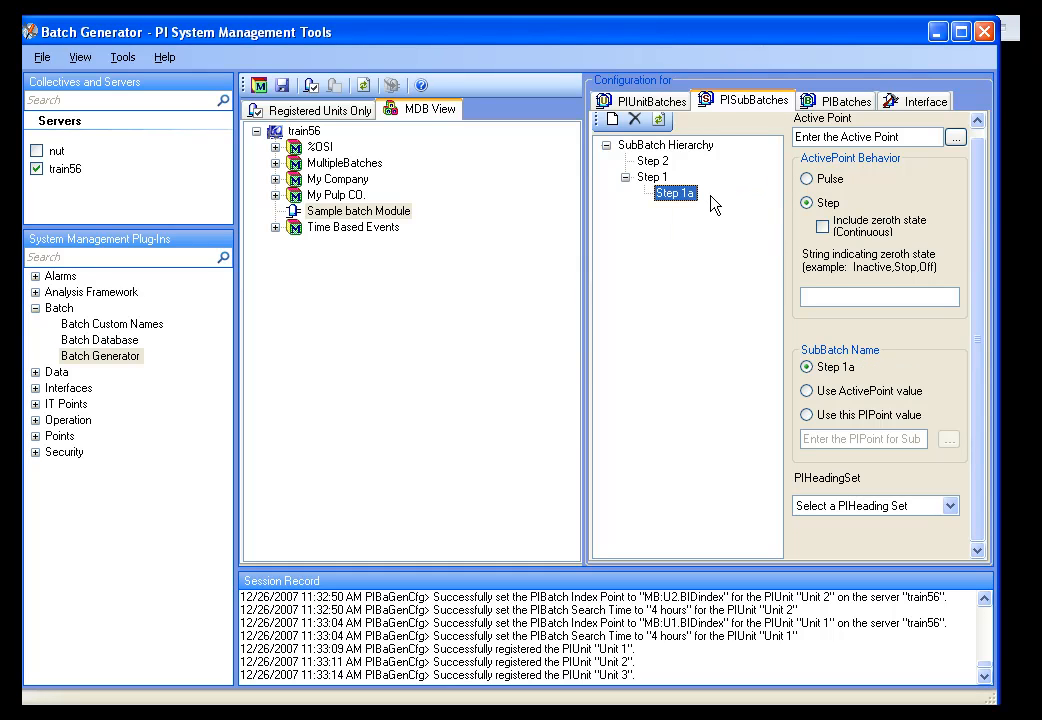
pyautogui.rightClick(652, 176)
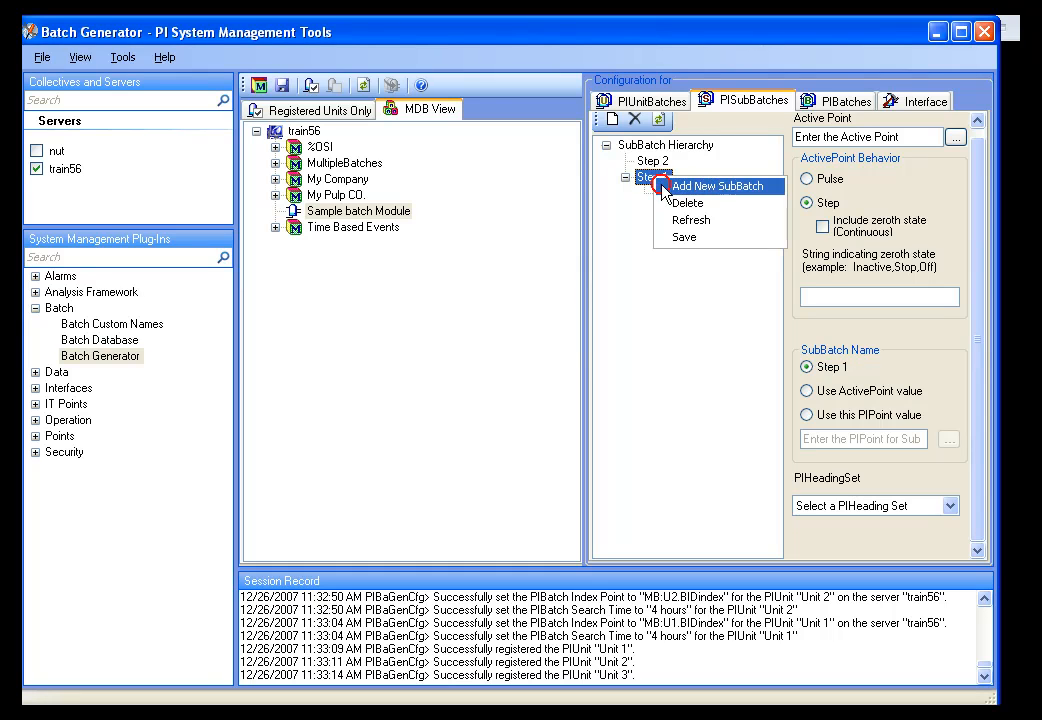
pyautogui.click(716, 186)
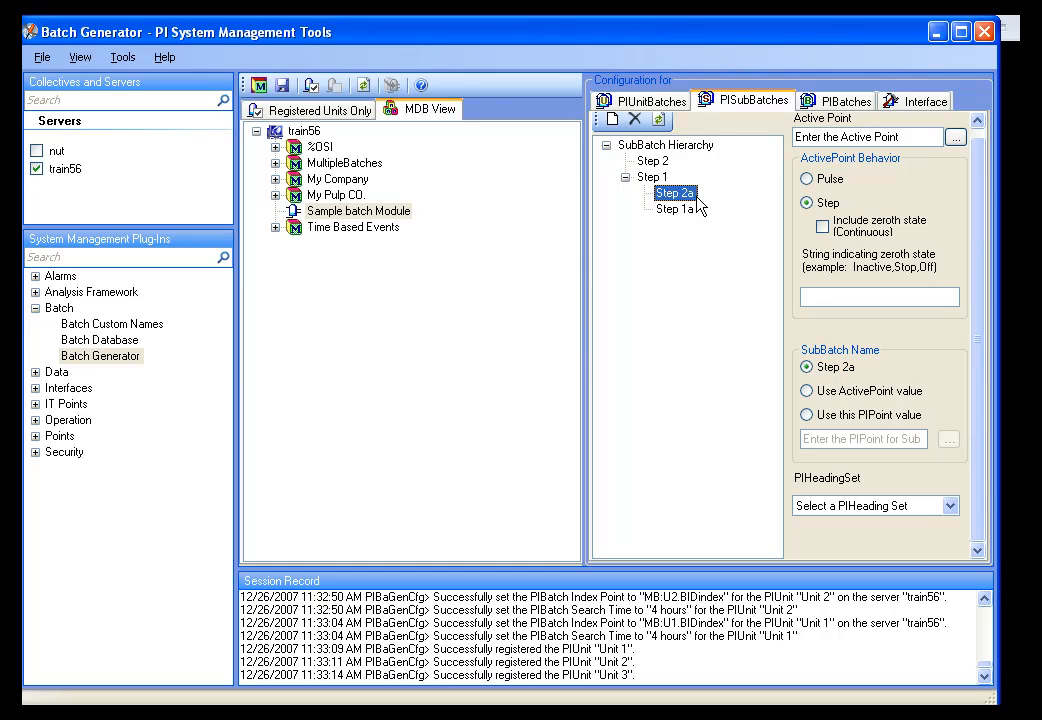
pyautogui.moveTo(640, 180)
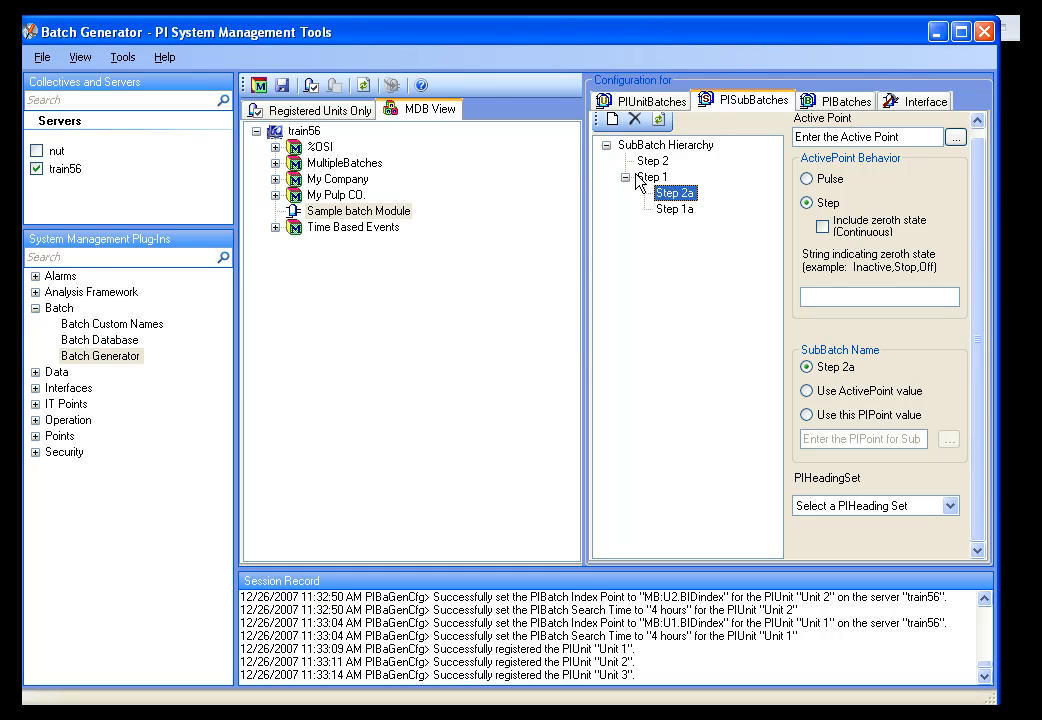
# Review the settings of Step 1, Step 2 and the Step 1a sub-step.
pyautogui.click(652, 176)
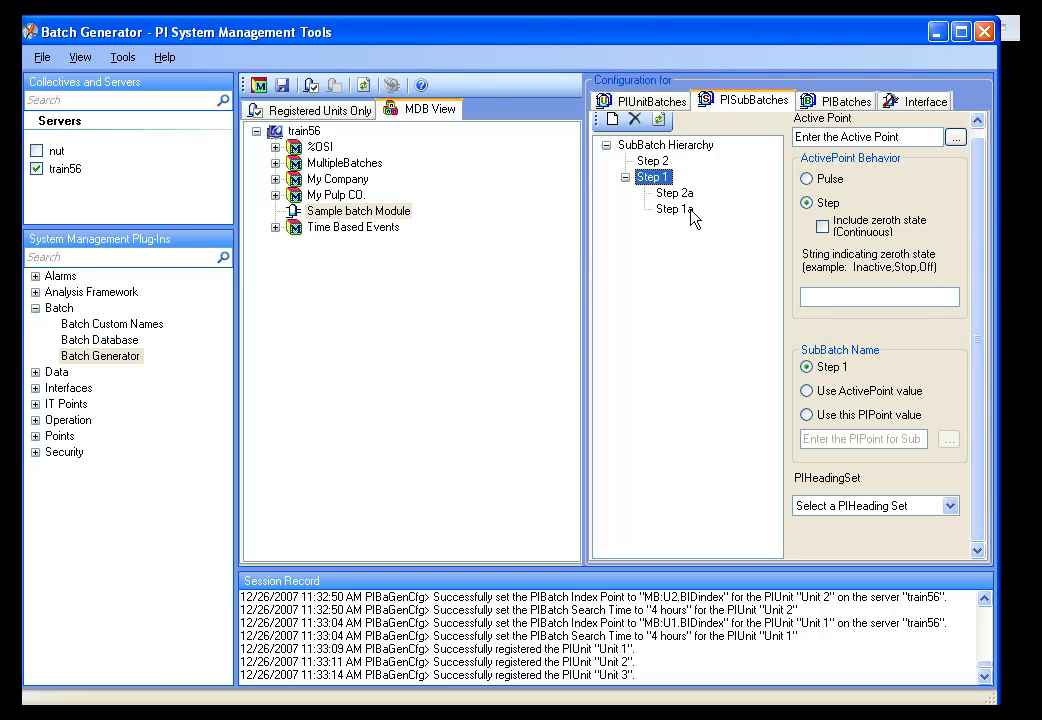
pyautogui.click(652, 160)
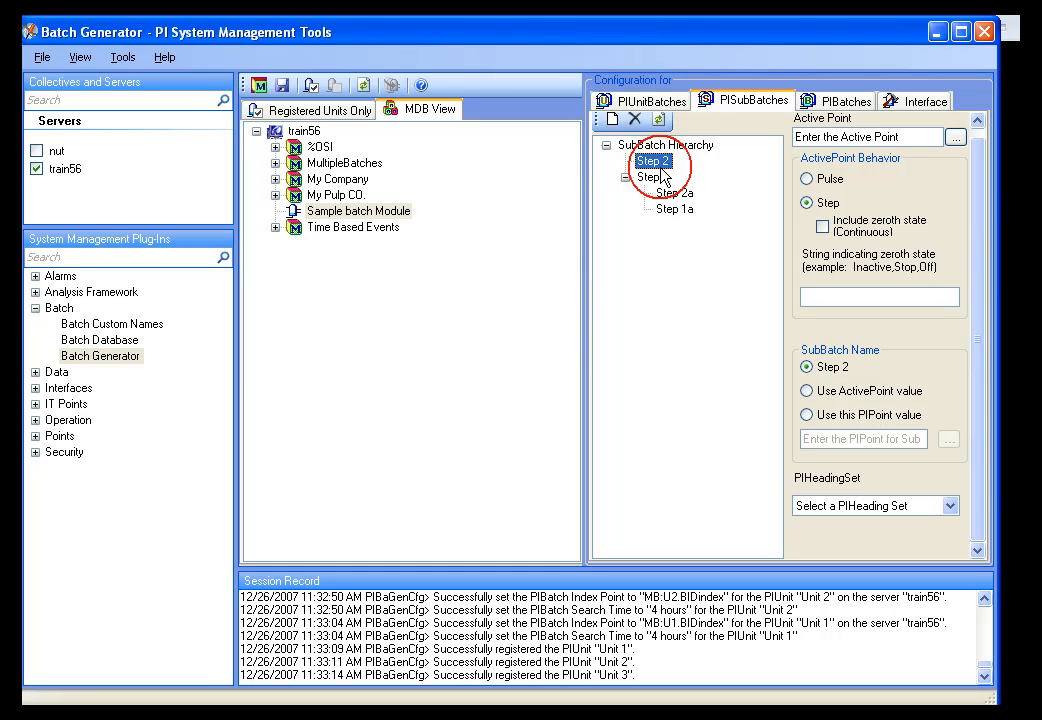
pyautogui.click(652, 176)
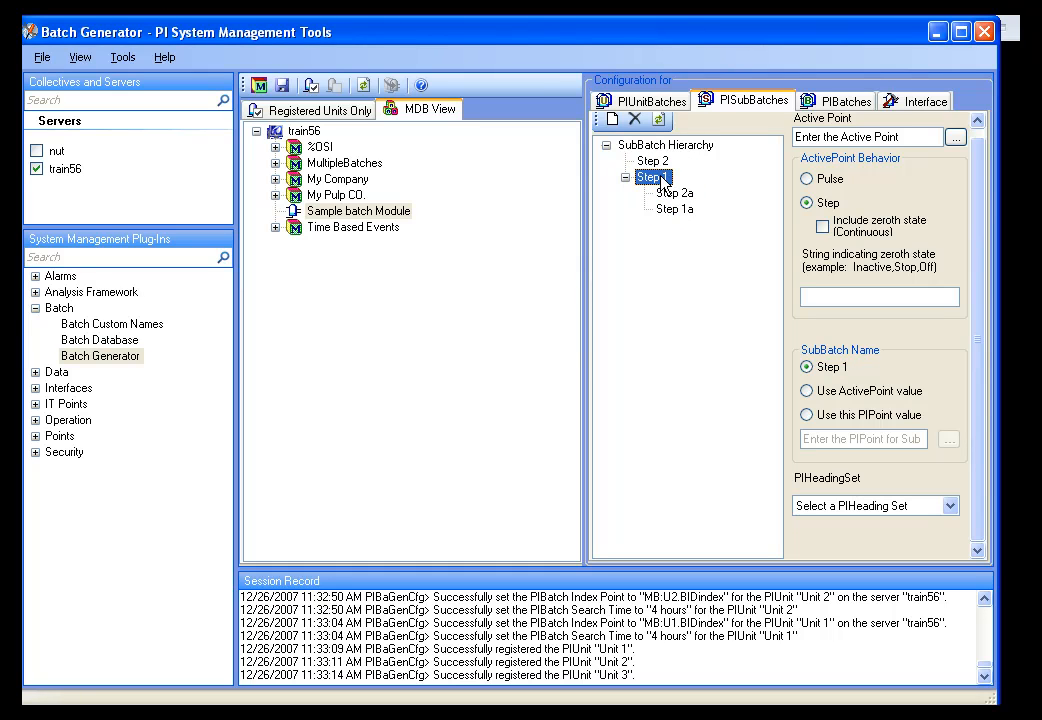
pyautogui.click(674, 210)
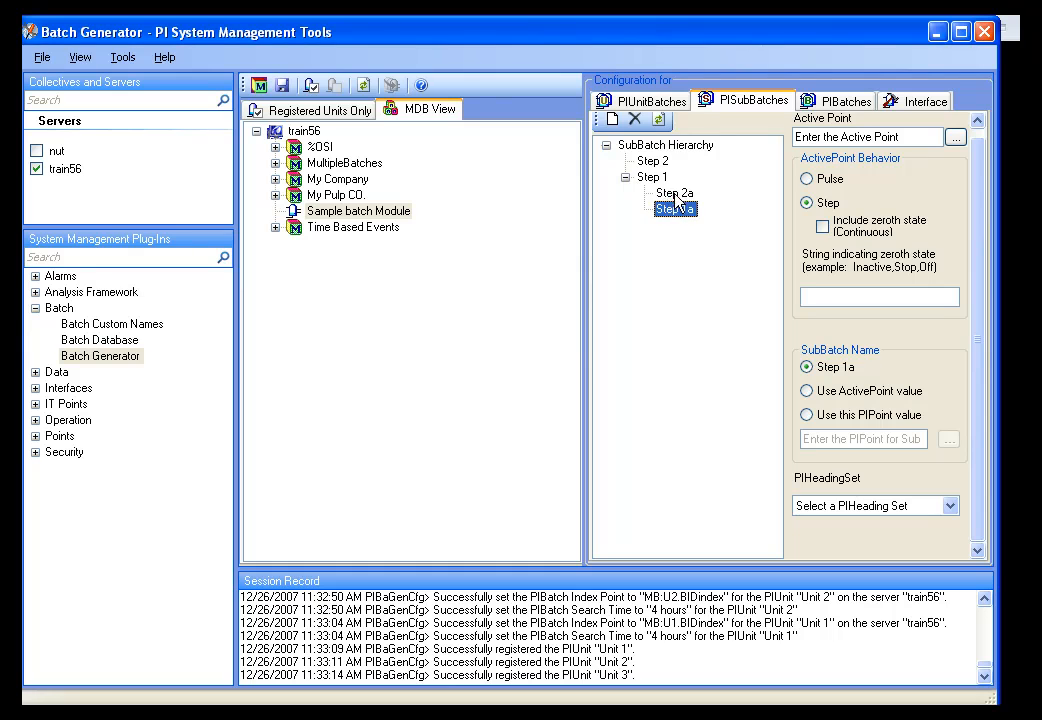
pyautogui.click(652, 160)
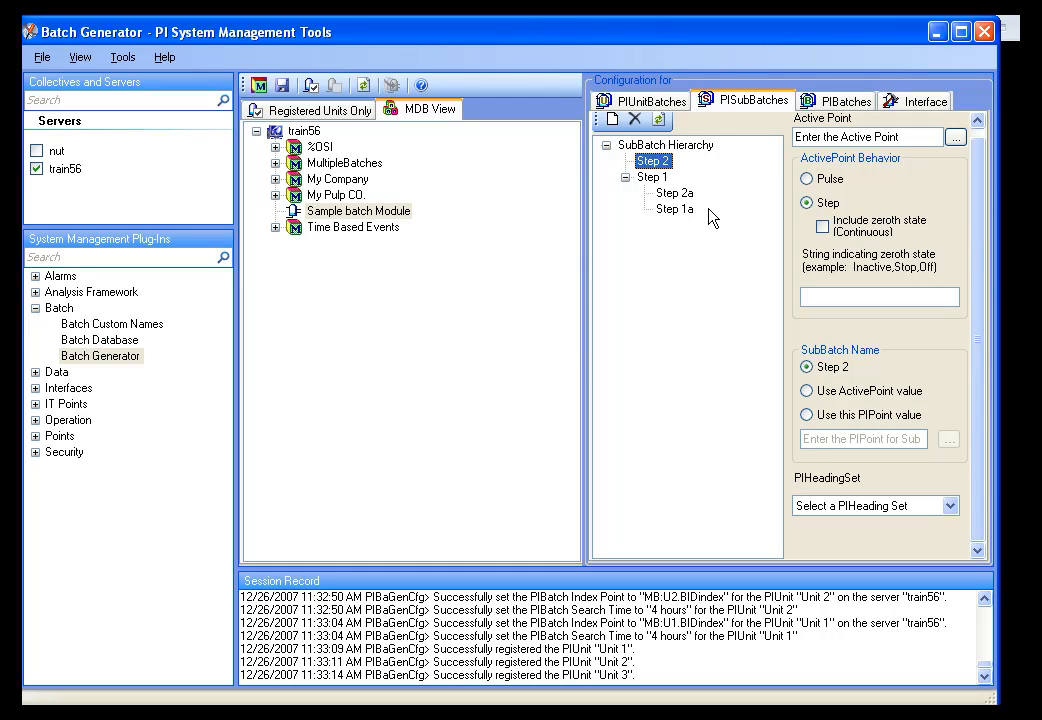
pyautogui.moveTo(712, 216)
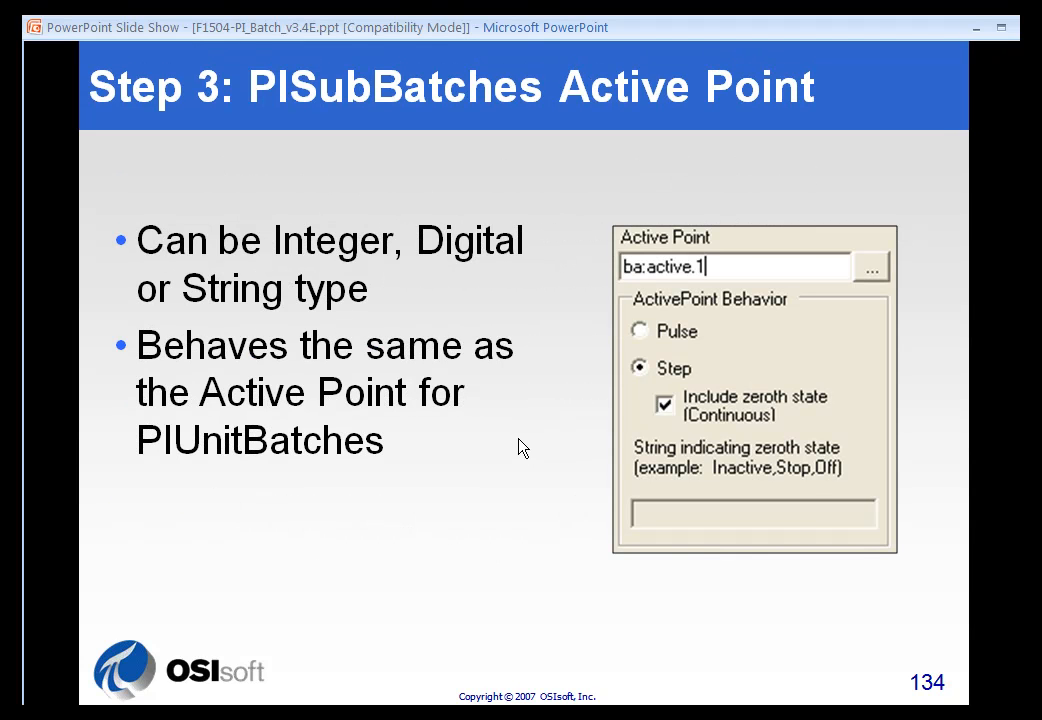
pyautogui.moveTo(718, 292)
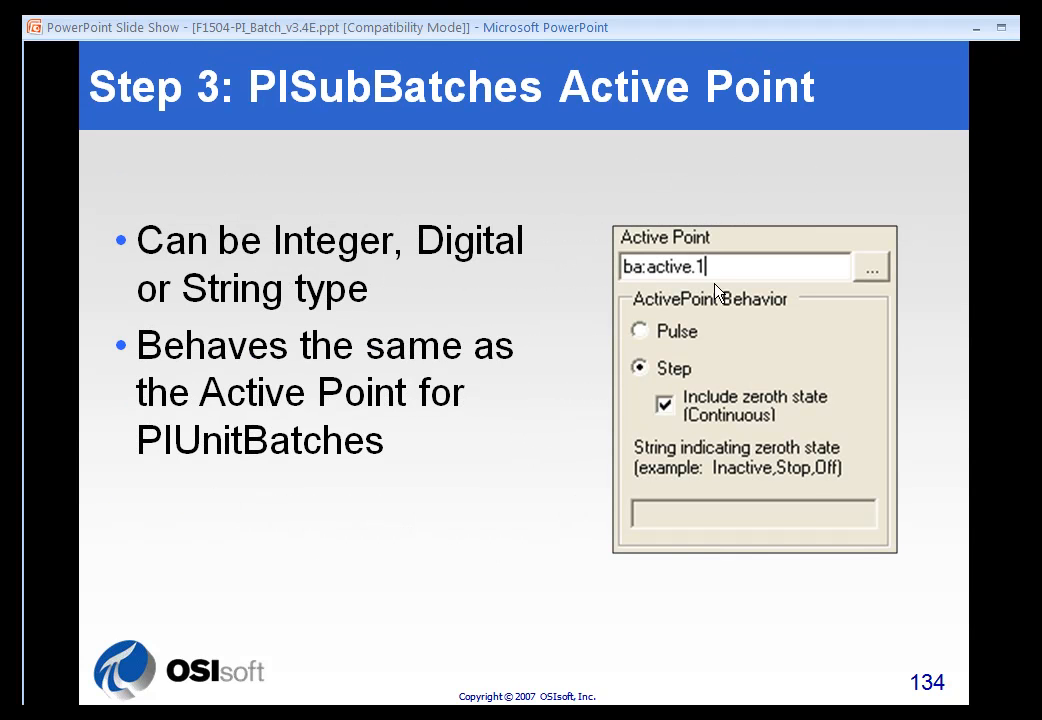
pyautogui.moveTo(660, 358)
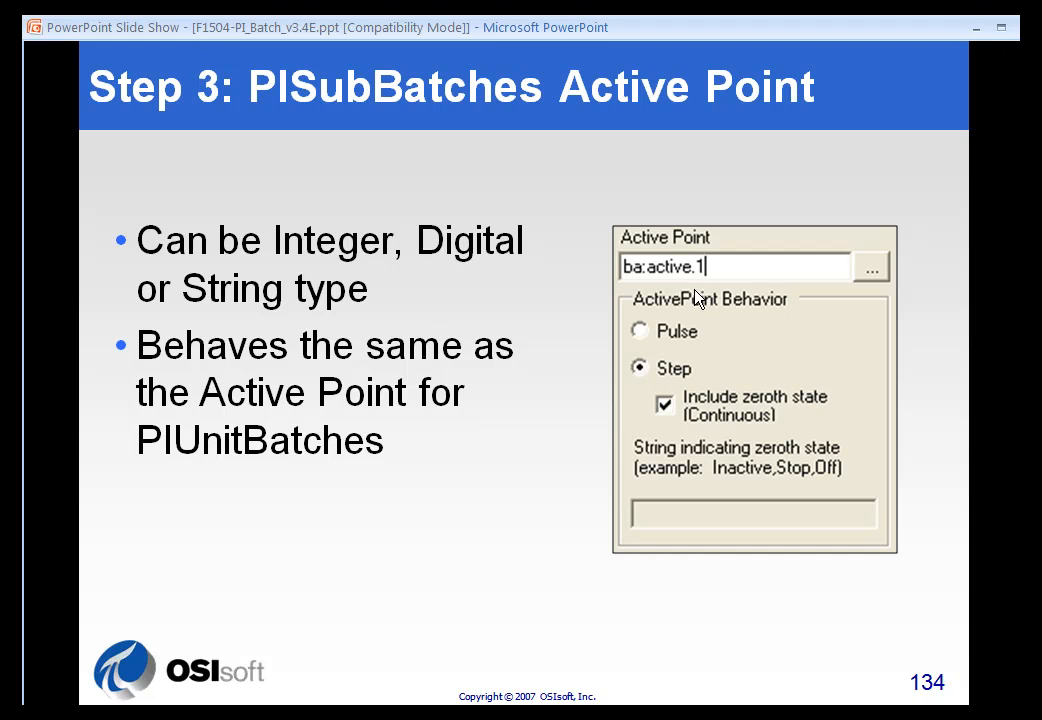
pyautogui.moveTo(312, 322)
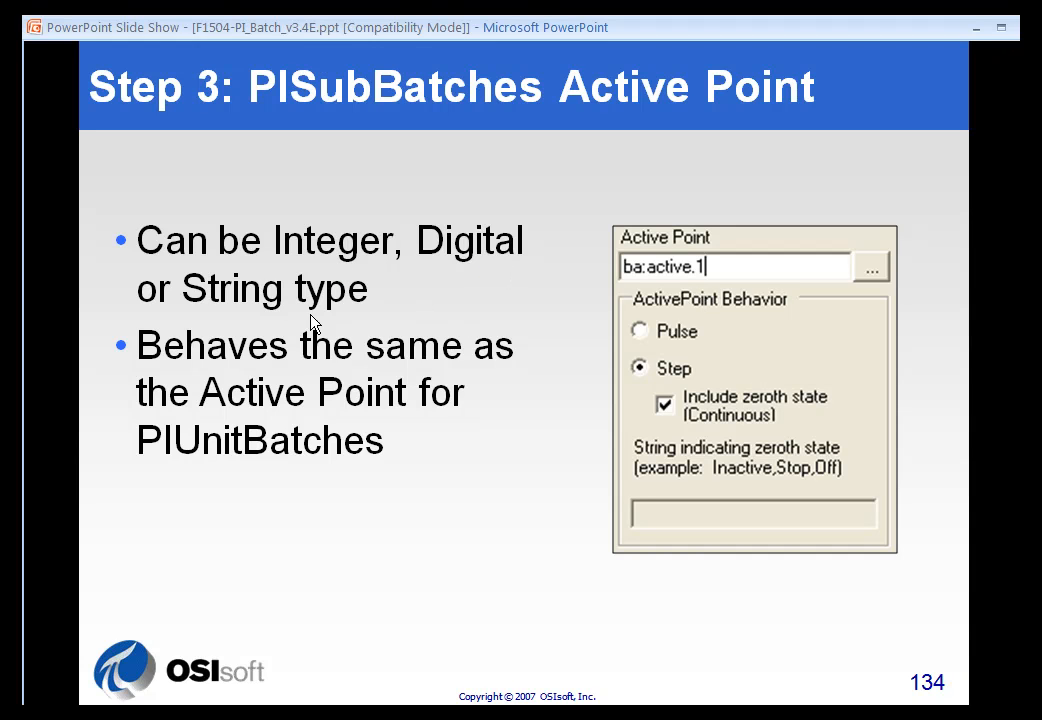
pyautogui.moveTo(640, 344)
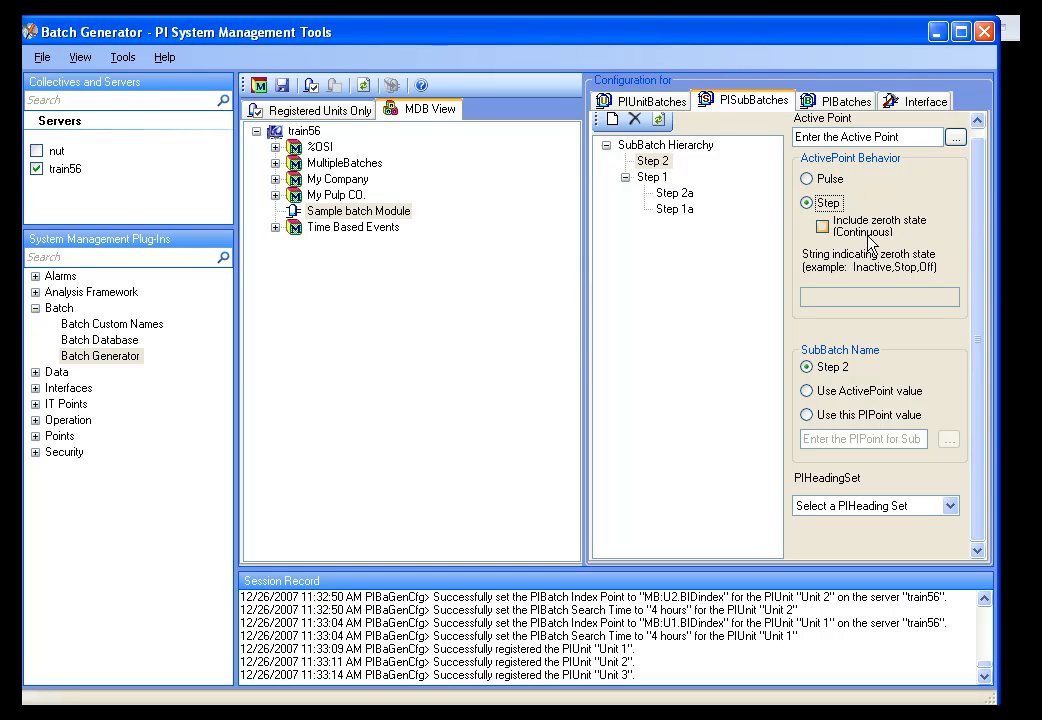
pyautogui.moveTo(880, 244)
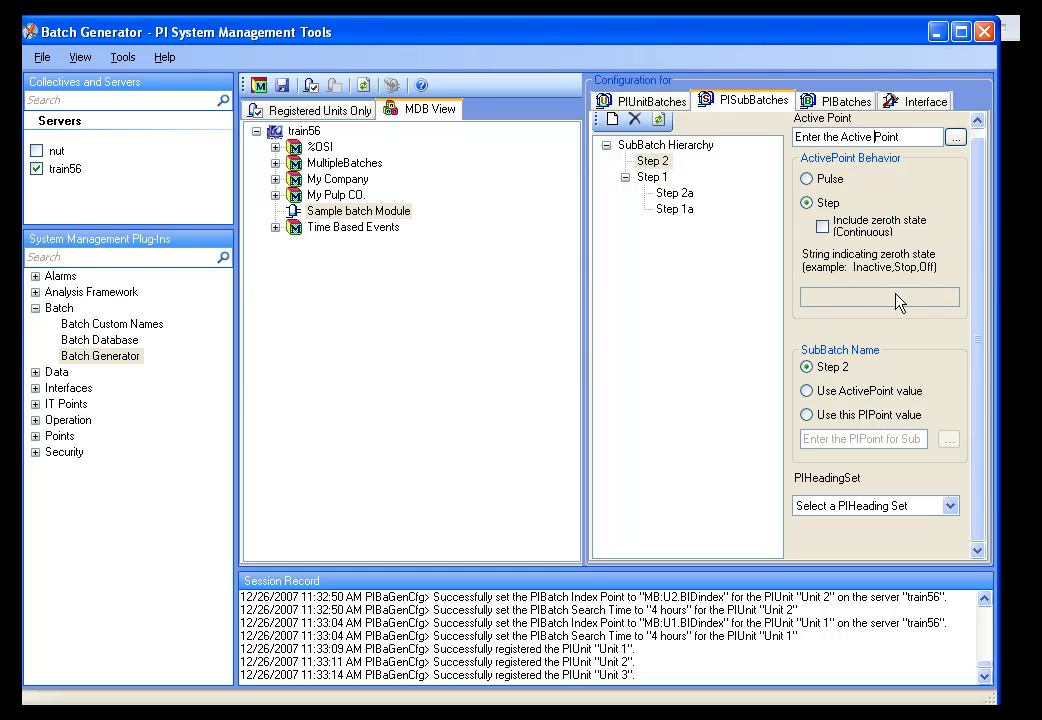
pyautogui.moveTo(884, 312)
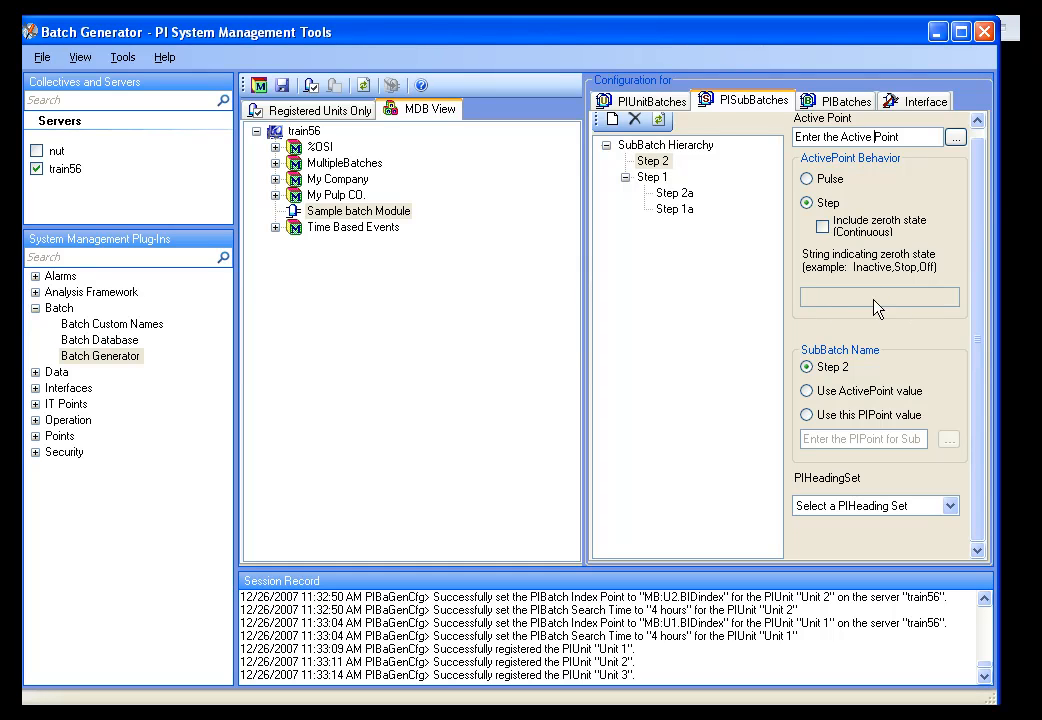
pyautogui.moveTo(840, 356)
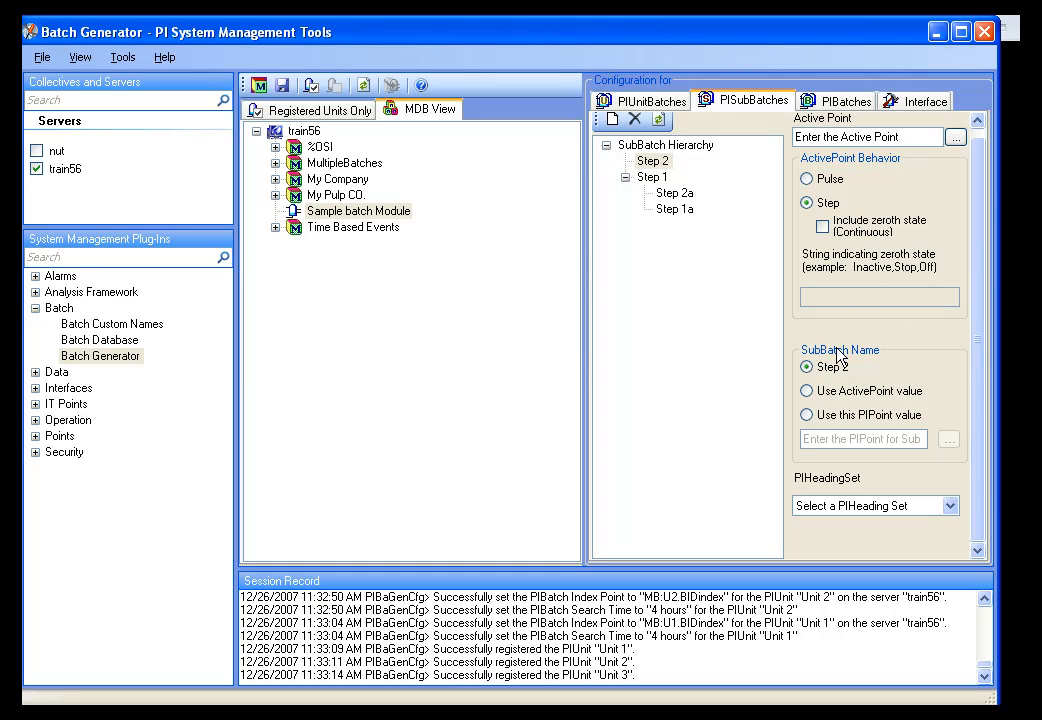
pyautogui.moveTo(900, 364)
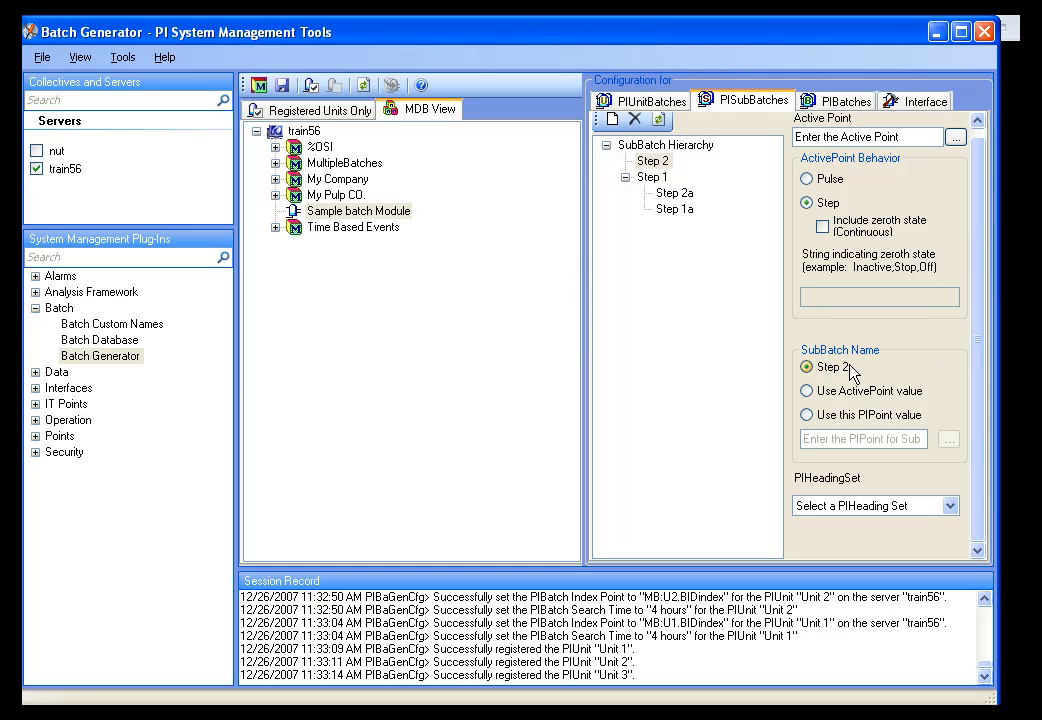
# Try the active-point and separate-PI-point SubBatch Name options, keep Step 2 named after itself.
pyautogui.click(652, 160)
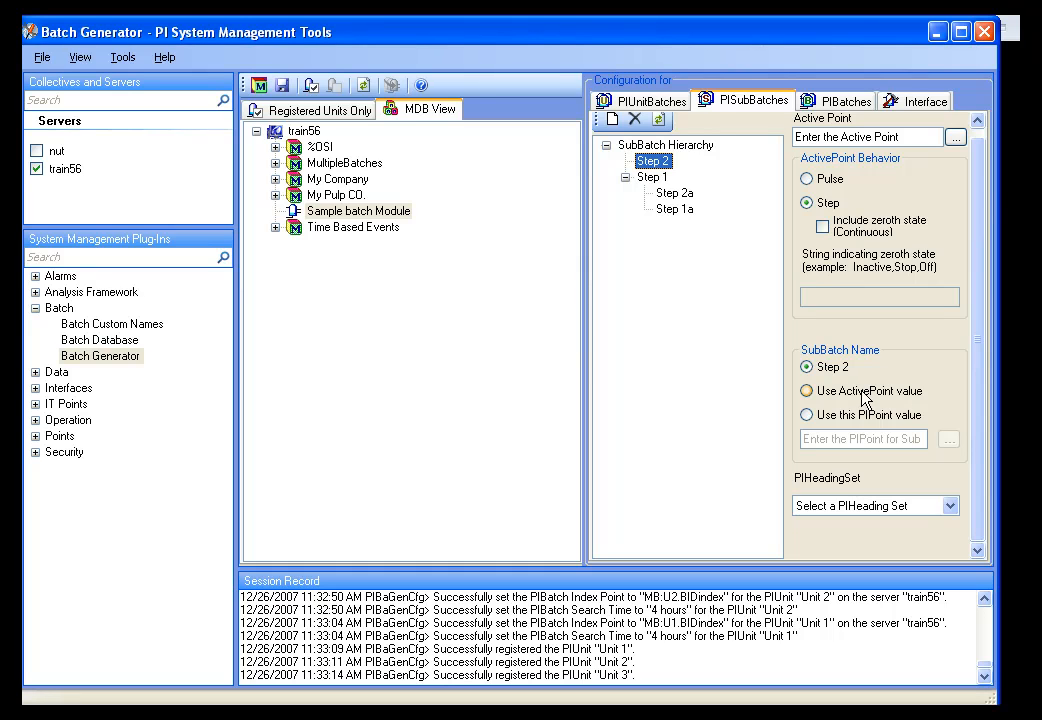
pyautogui.click(808, 390)
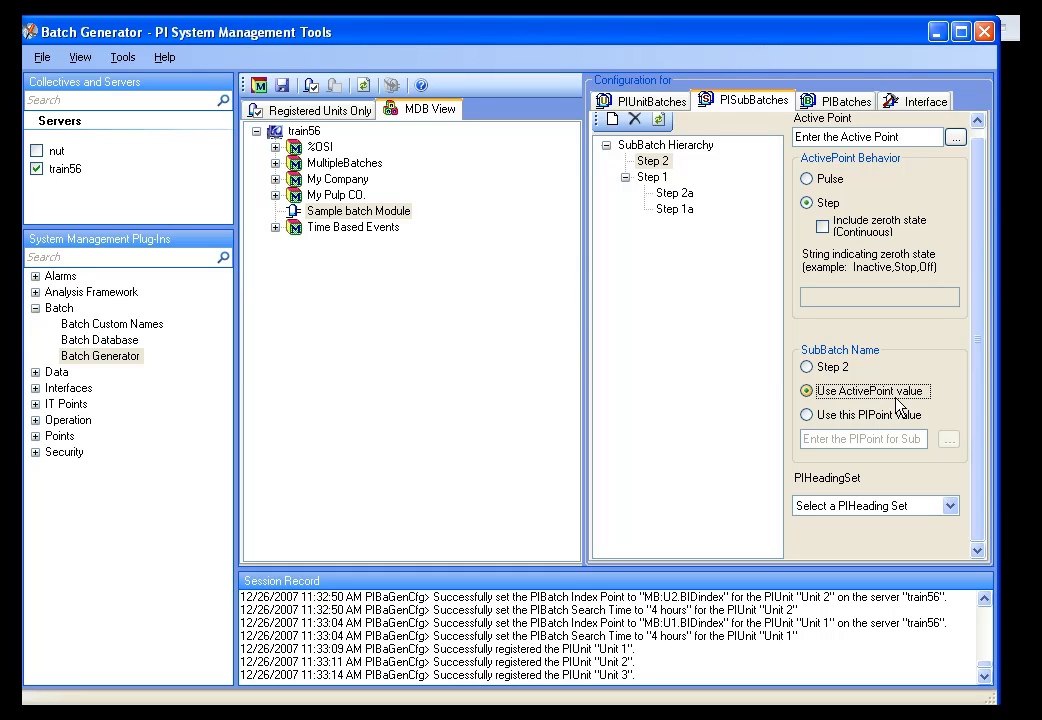
pyautogui.click(806, 414)
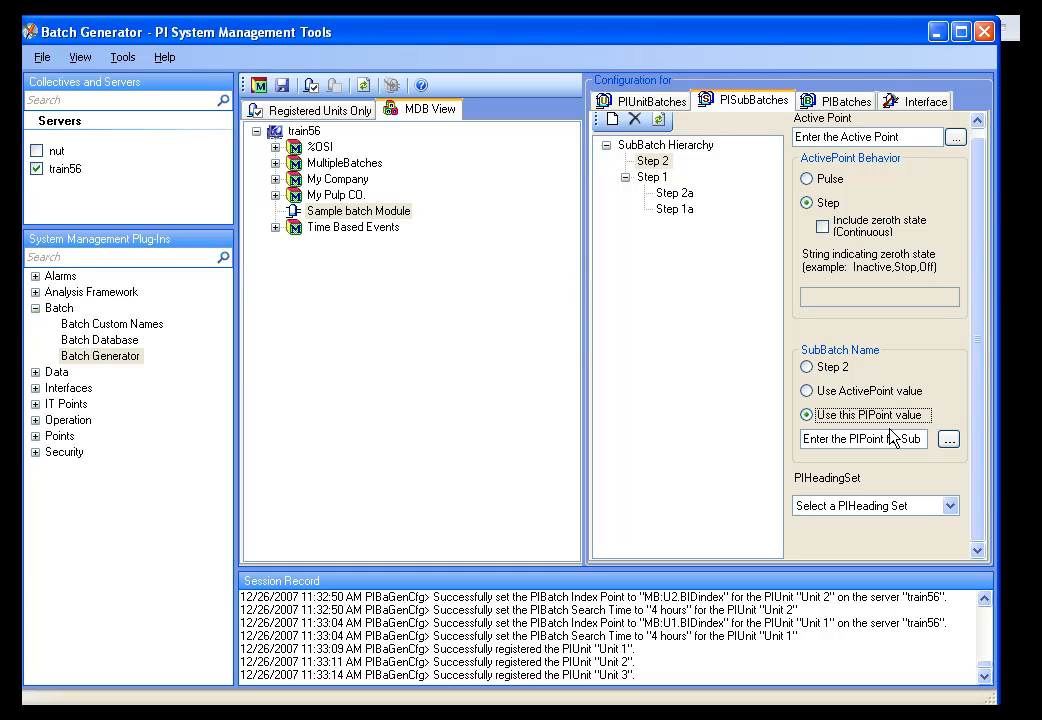
pyautogui.click(808, 366)
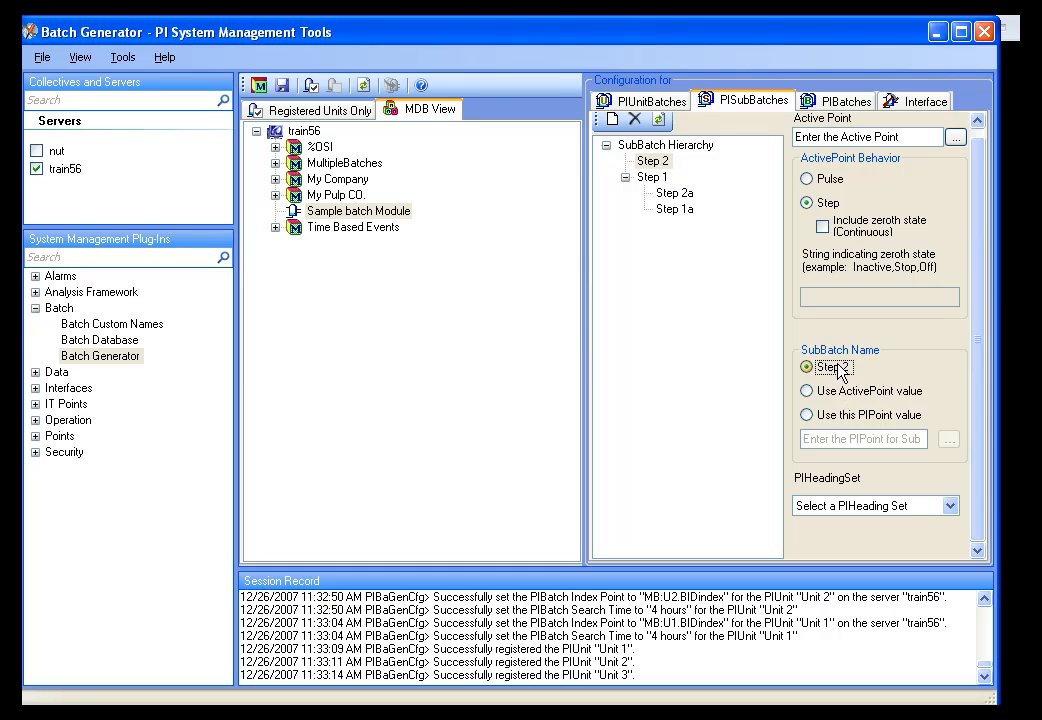
pyautogui.click(948, 504)
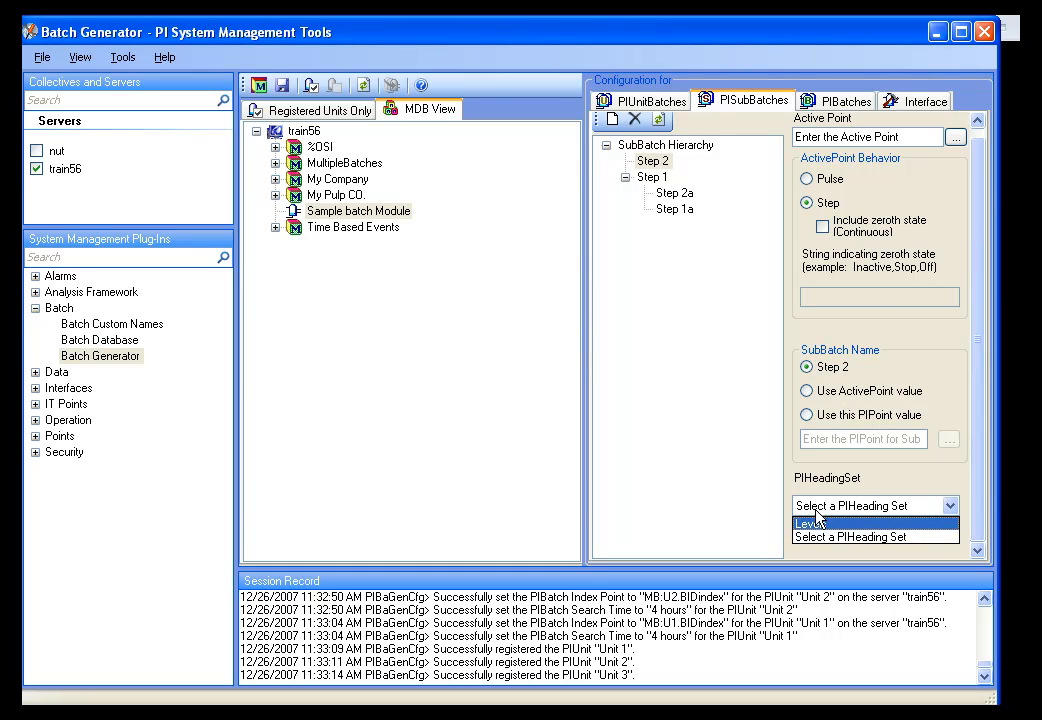
# Choose Levels as the PIHeadingSet for Step 2 and Step 1, prompting a save-changes dialog.
pyautogui.click(812, 524)
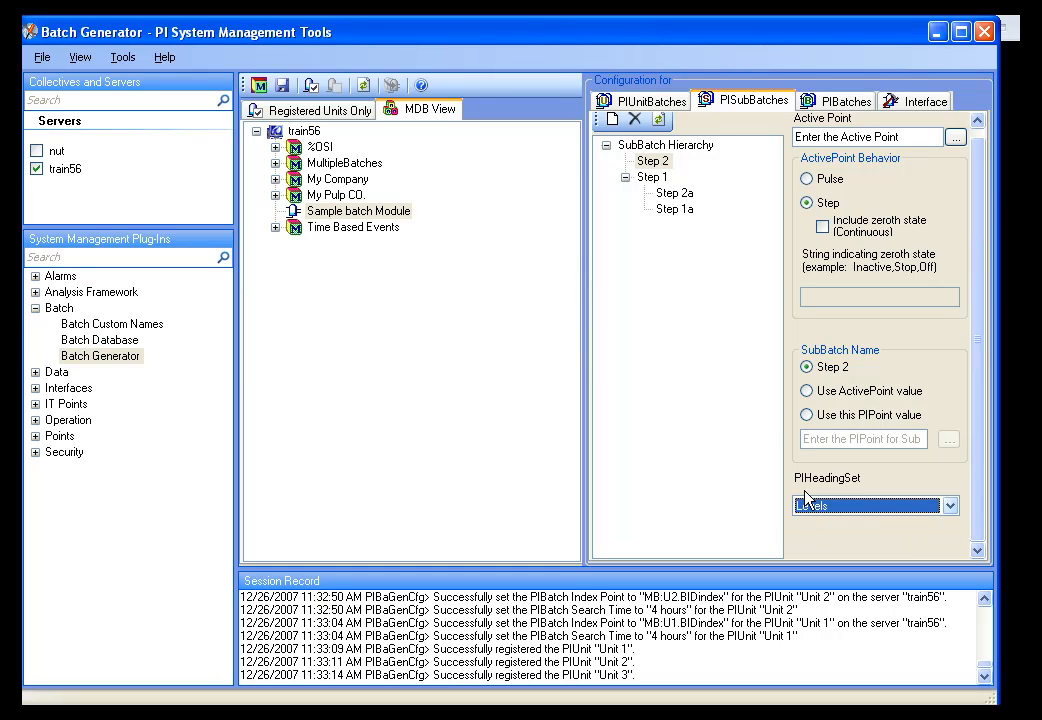
pyautogui.click(652, 176)
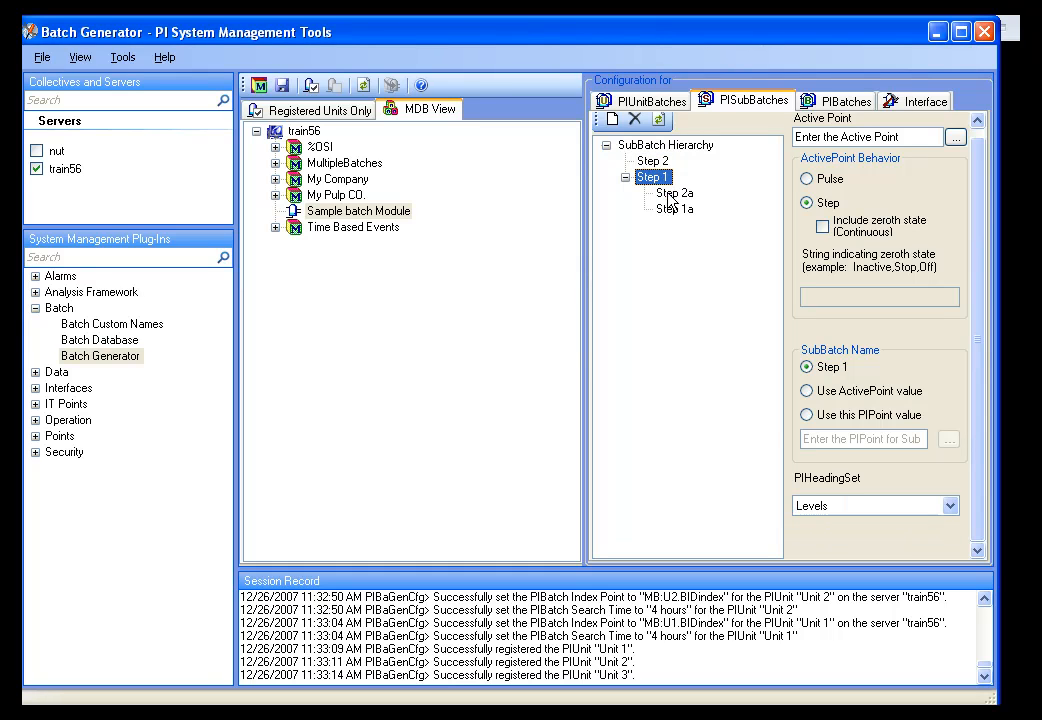
pyautogui.click(652, 160)
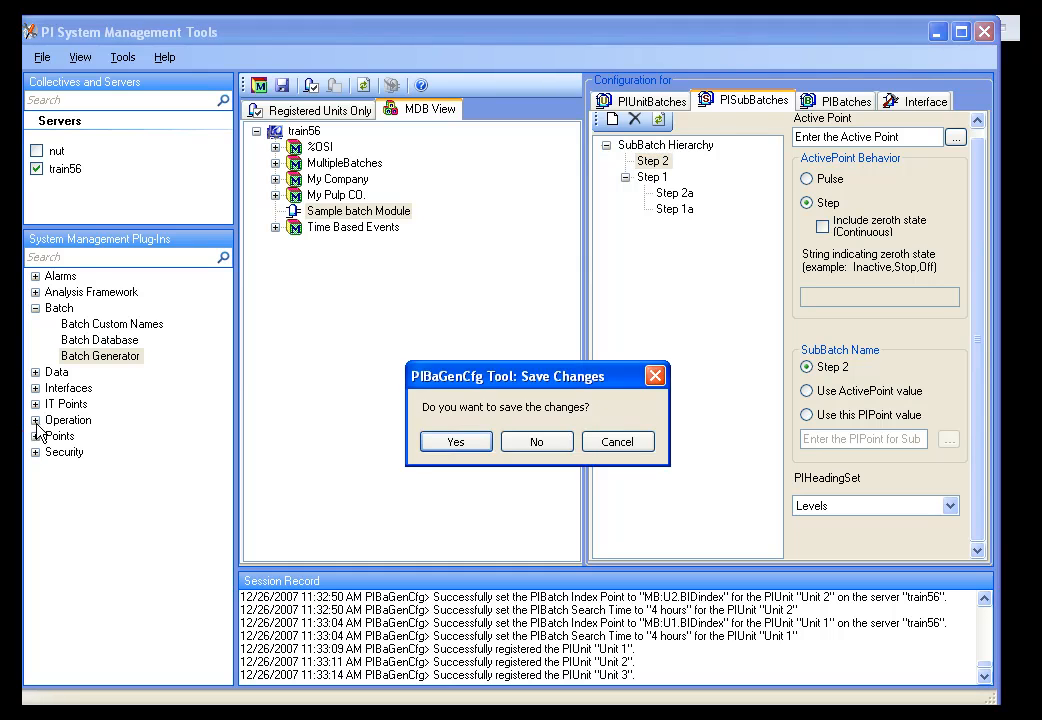
# Save the changes, verify Levels' Top and Middle (level 2) in Module Database, return to Batch Generator.
pyautogui.click(456, 442)
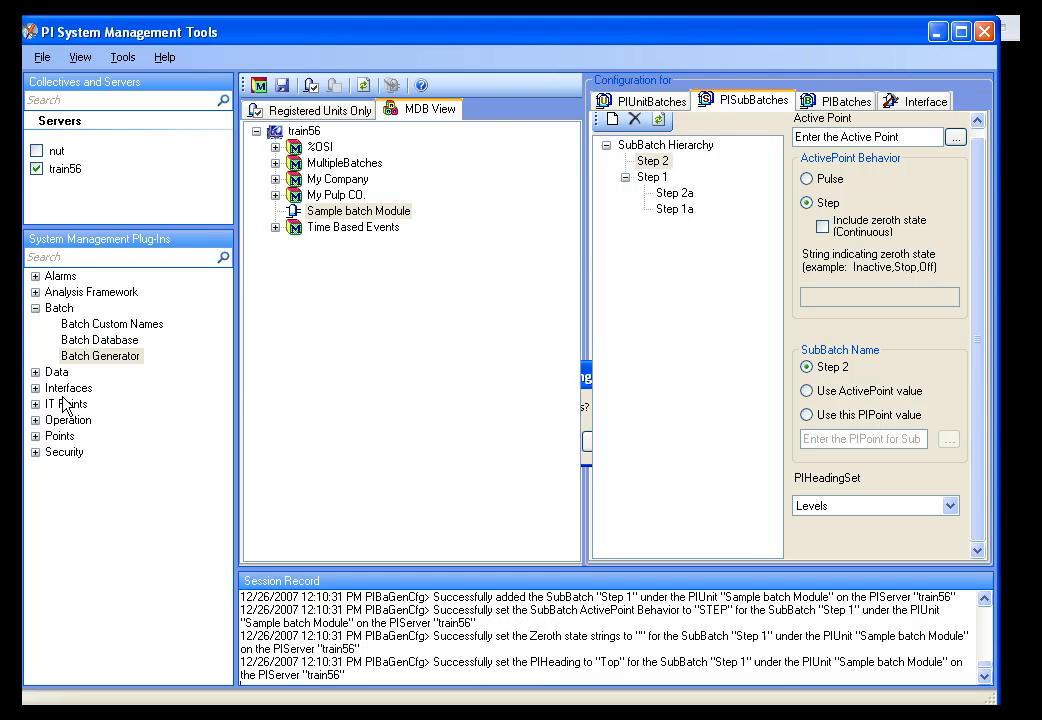
pyautogui.click(68, 420)
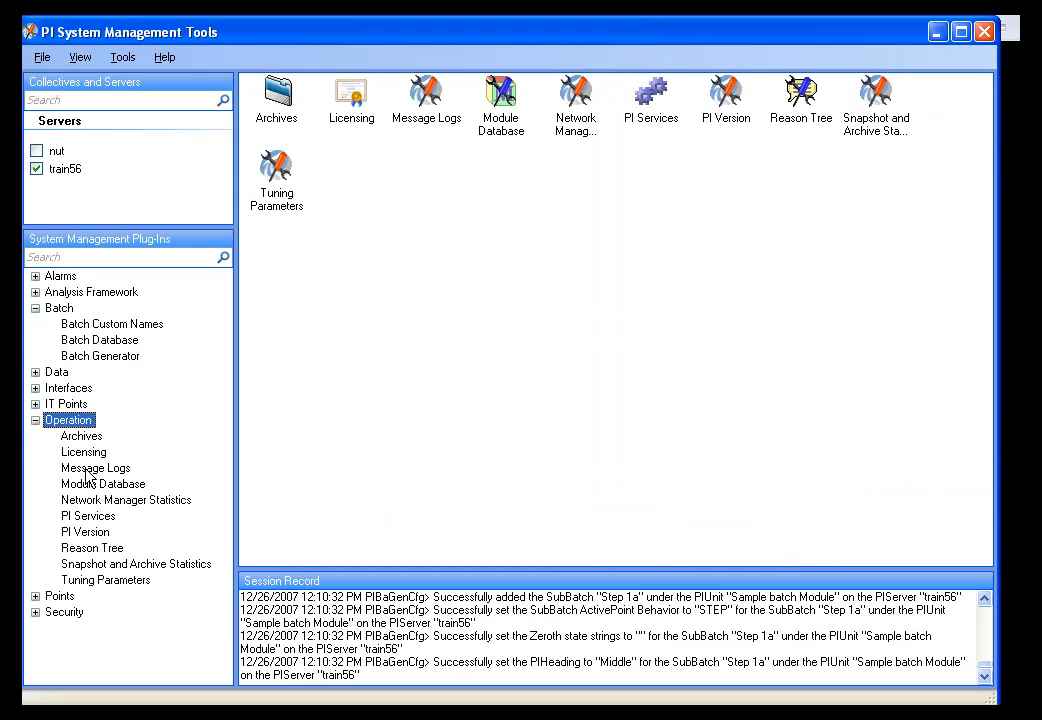
pyautogui.click(104, 482)
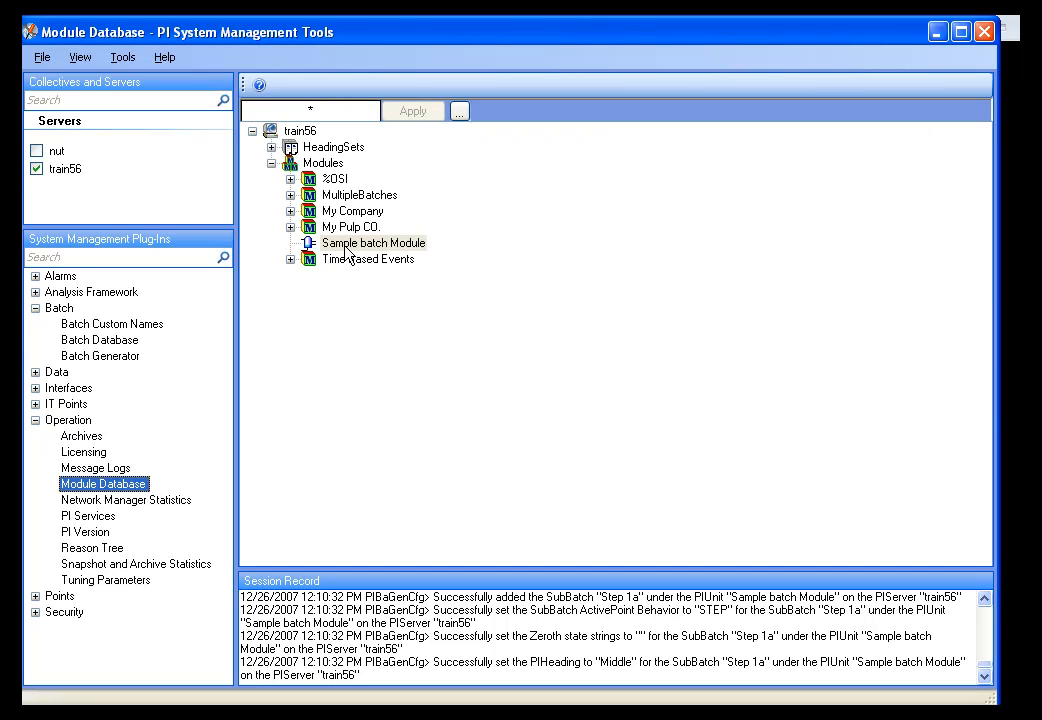
pyautogui.click(272, 148)
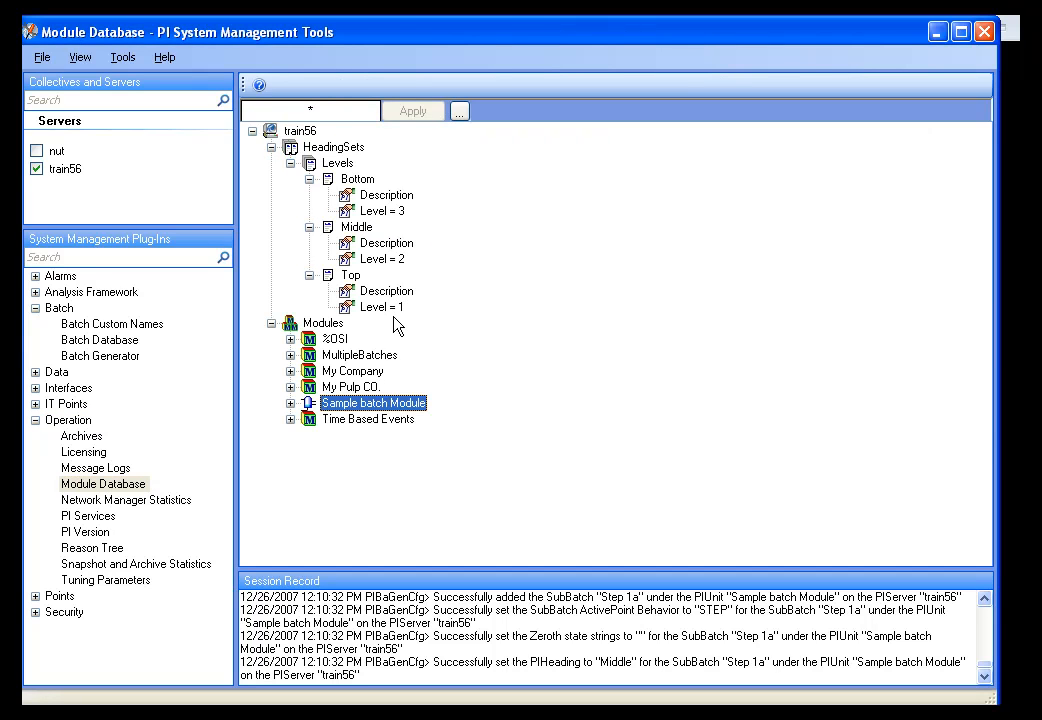
pyautogui.click(356, 276)
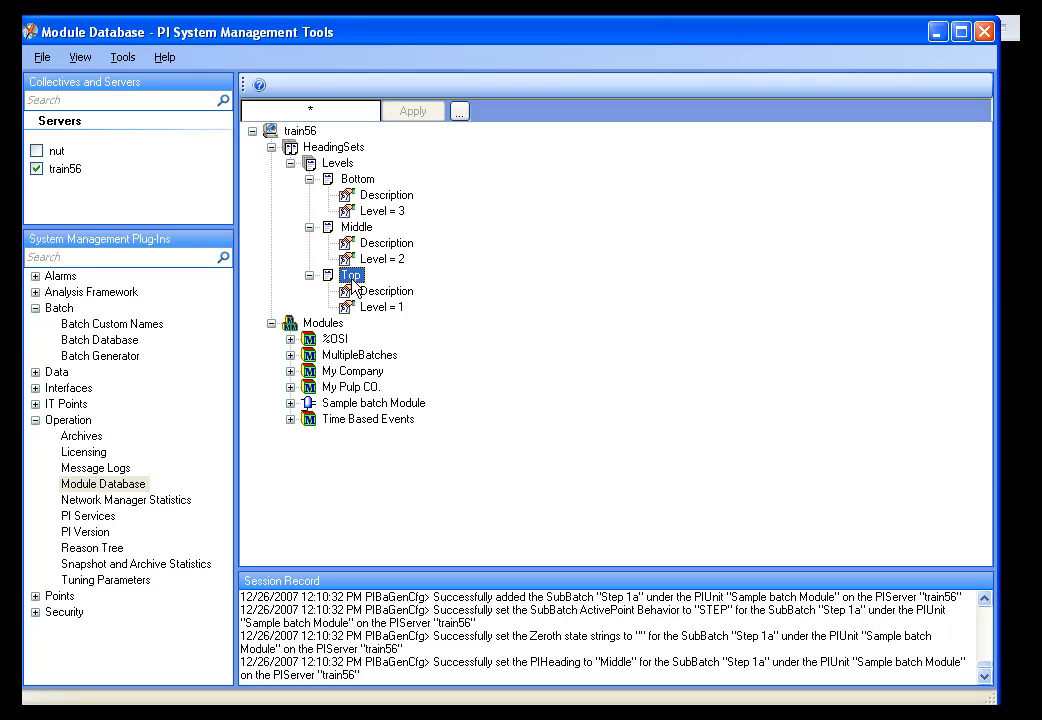
pyautogui.moveTo(308, 298)
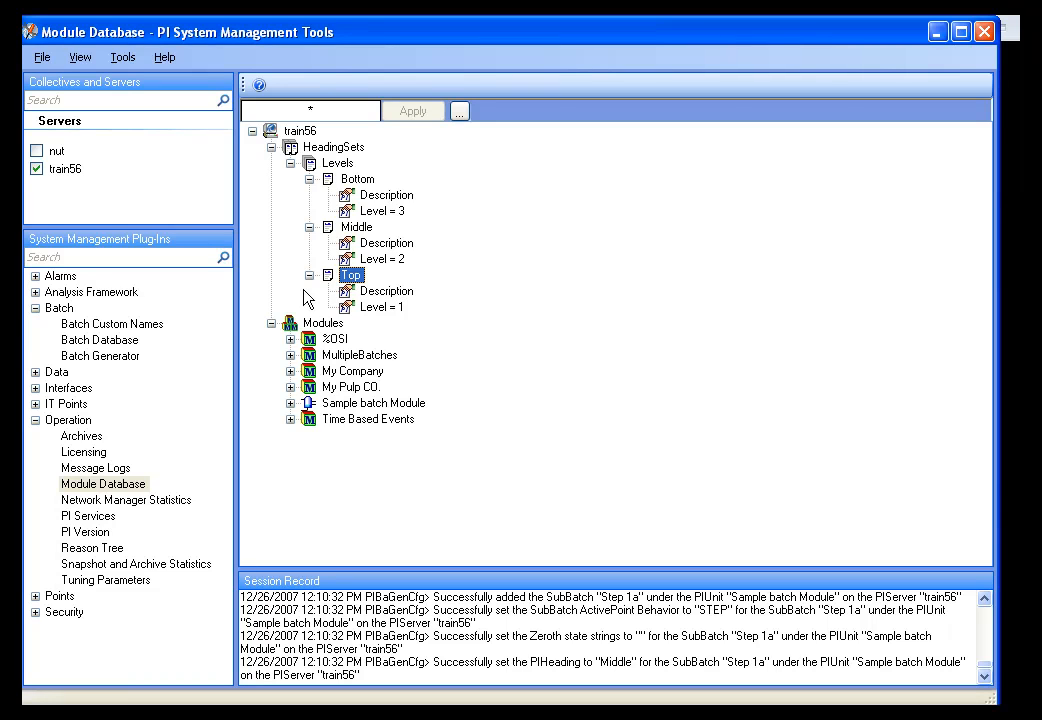
pyautogui.moveTo(360, 284)
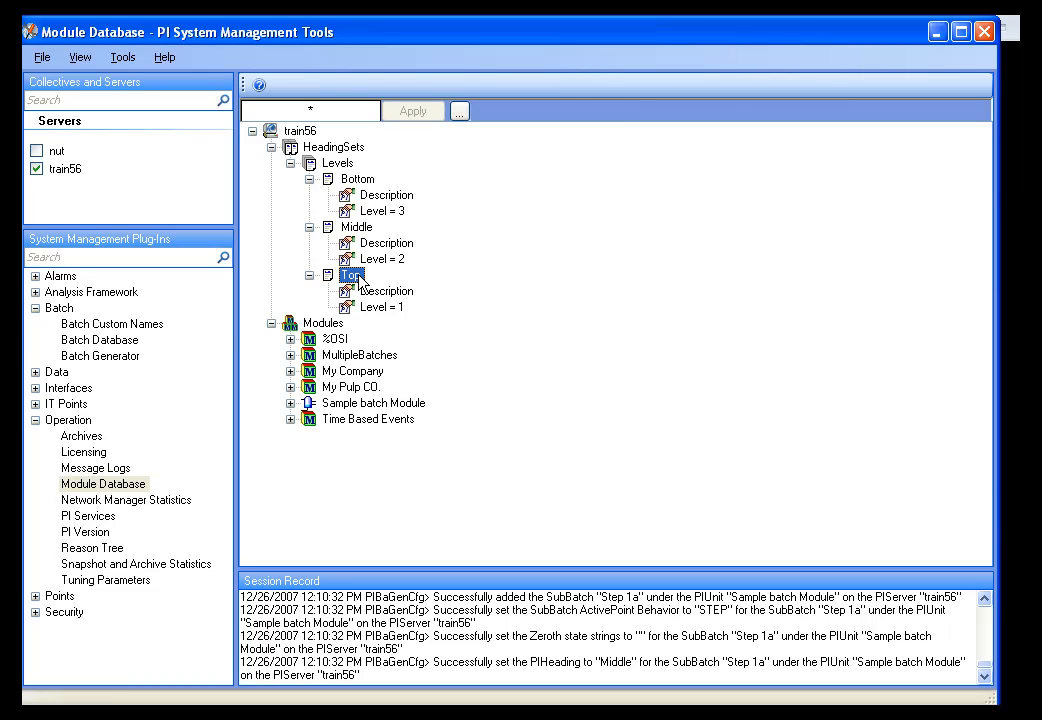
pyautogui.click(380, 258)
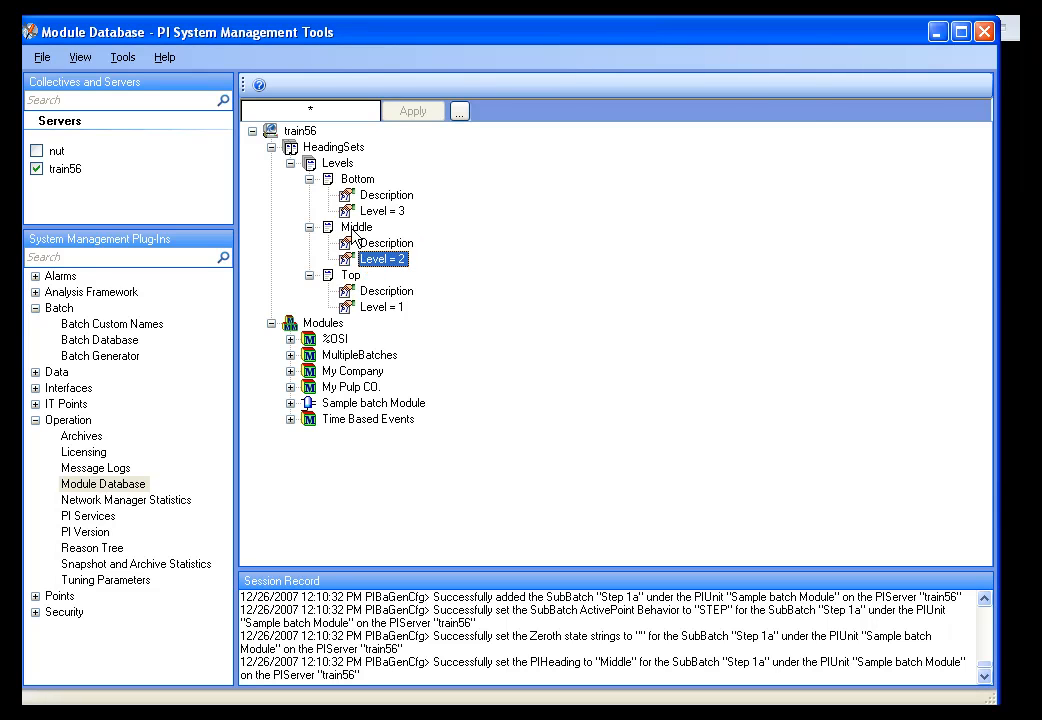
pyautogui.click(100, 356)
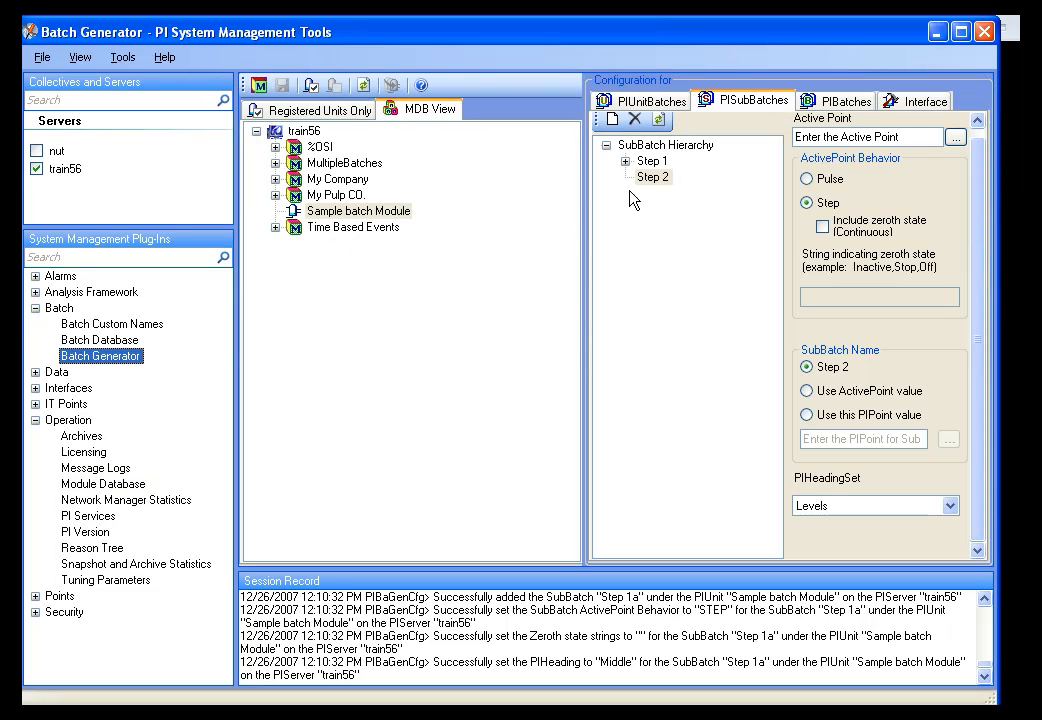